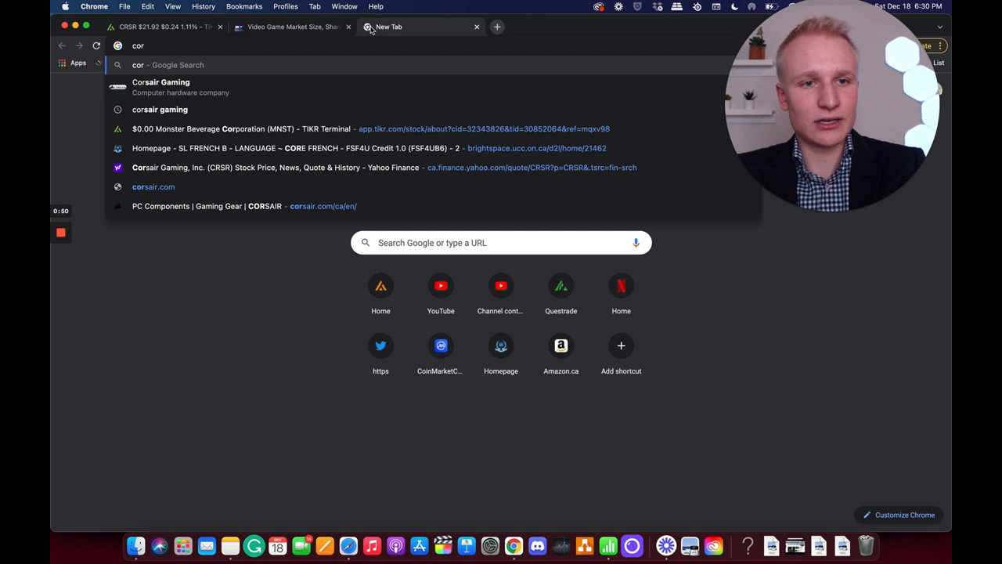
Step: Load corsair.com from the suggestions and browse down to the Explore Products categories
{"action": "left_click", "coordinate": [244, 207]}
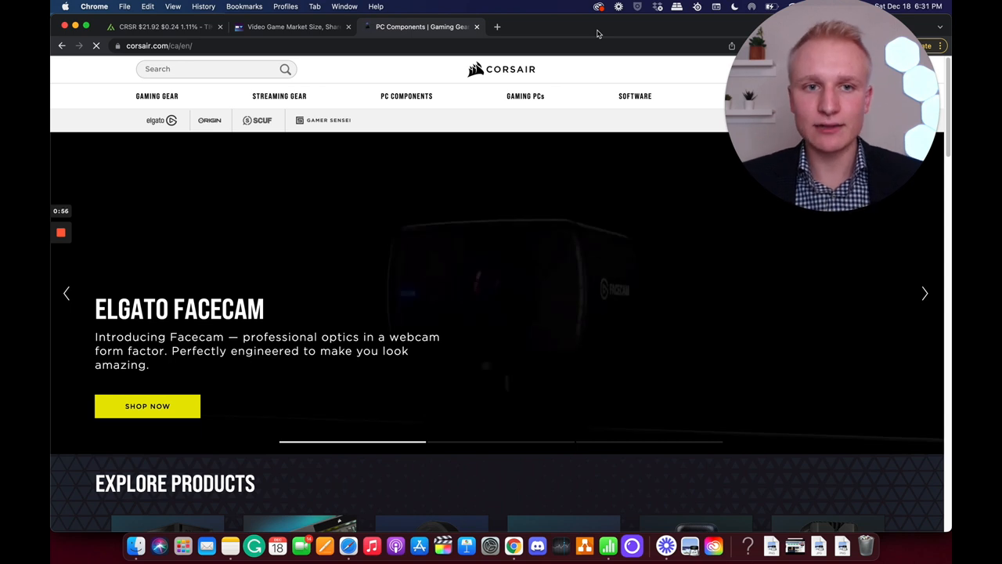
{"action": "scroll", "scroll_direction": "down", "scroll_amount": 3}
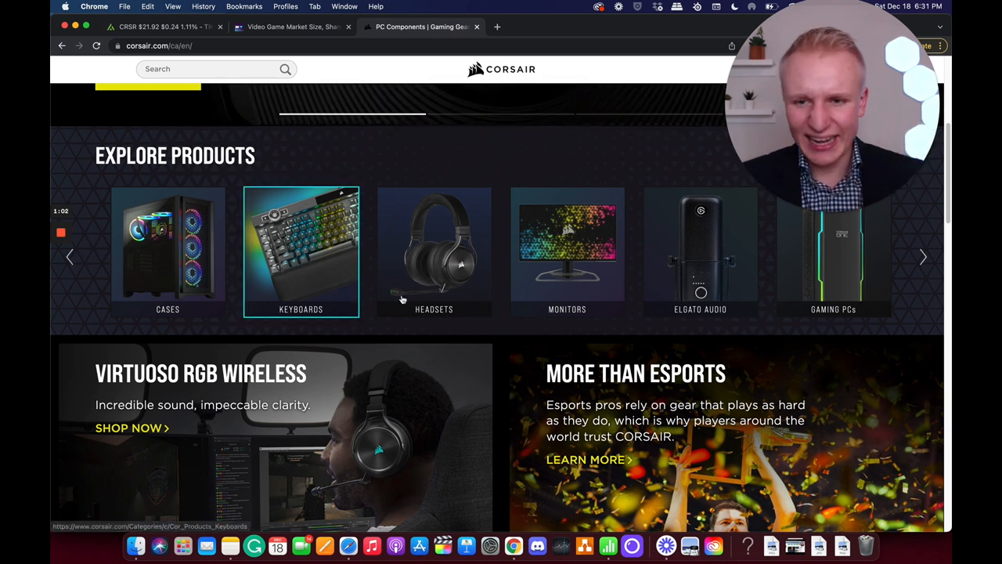
{"action": "scroll", "scroll_direction": "up", "scroll_amount": 3}
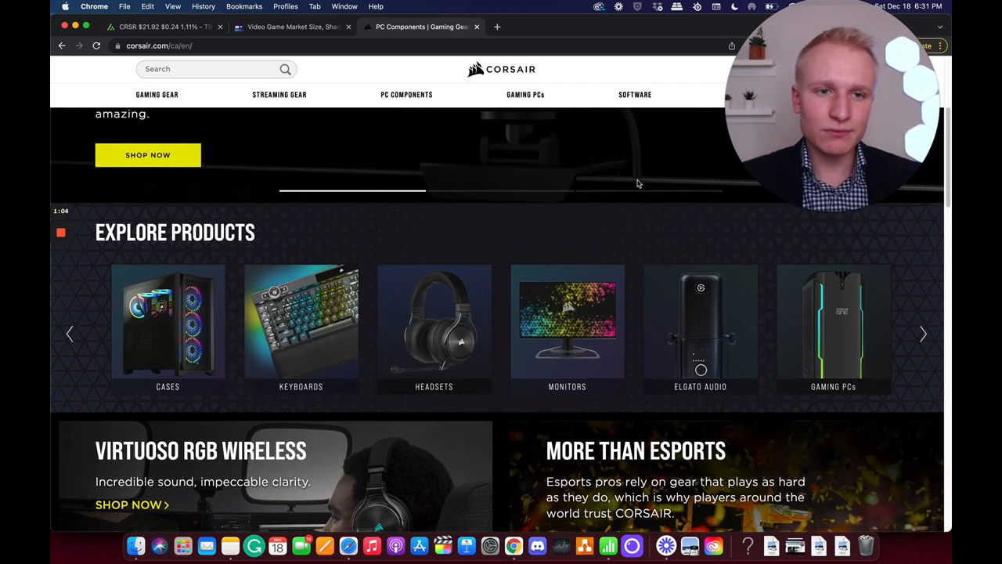
{"action": "scroll", "scroll_direction": "up", "scroll_amount": 3}
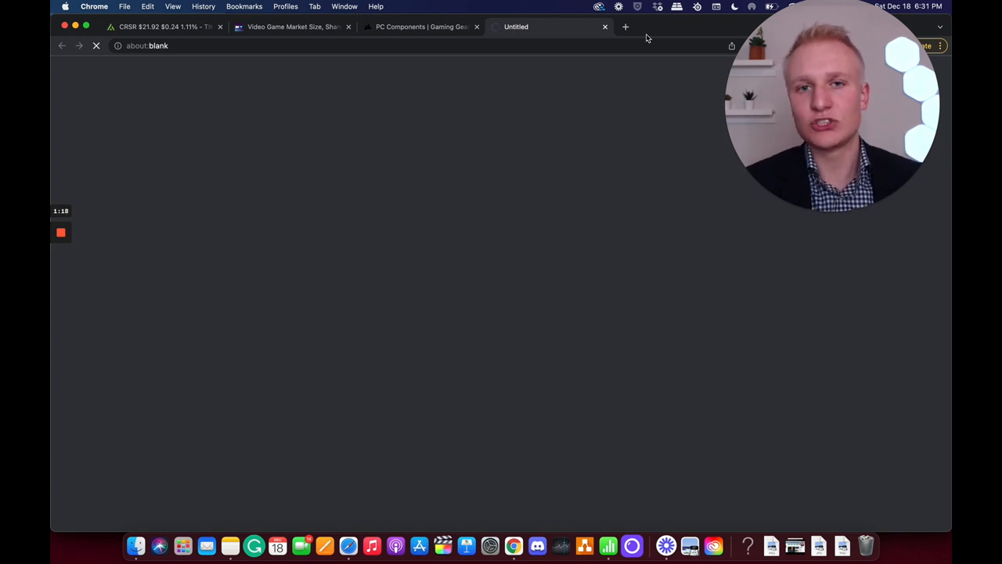
Step: Return to the Grand View Research tab with the Video Game Market Size report overview
{"action": "left_click", "coordinate": [422, 27]}
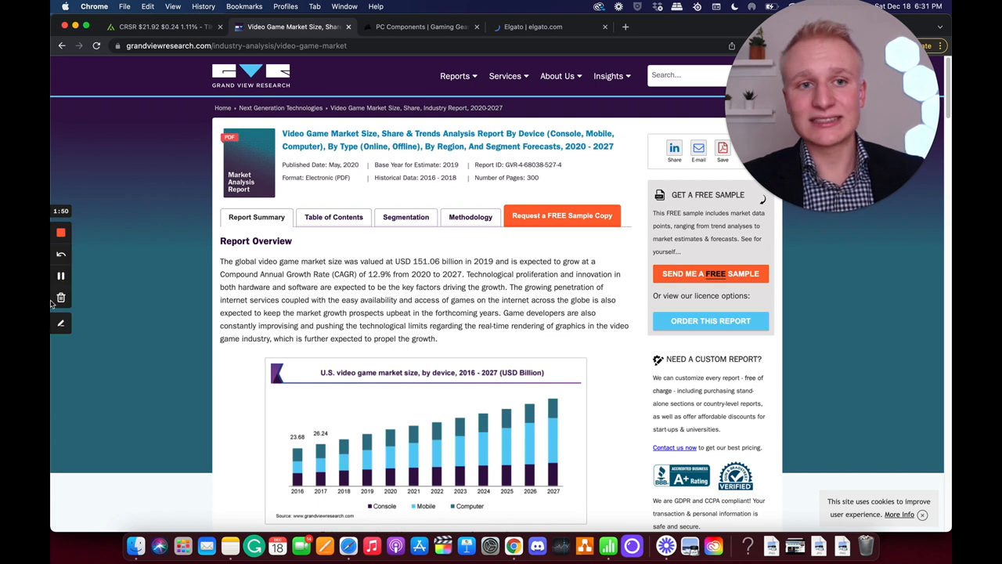
Step: Return to the TIKR Terminal tab showing CRSR's price chart since listing
{"action": "left_click", "coordinate": [164, 25]}
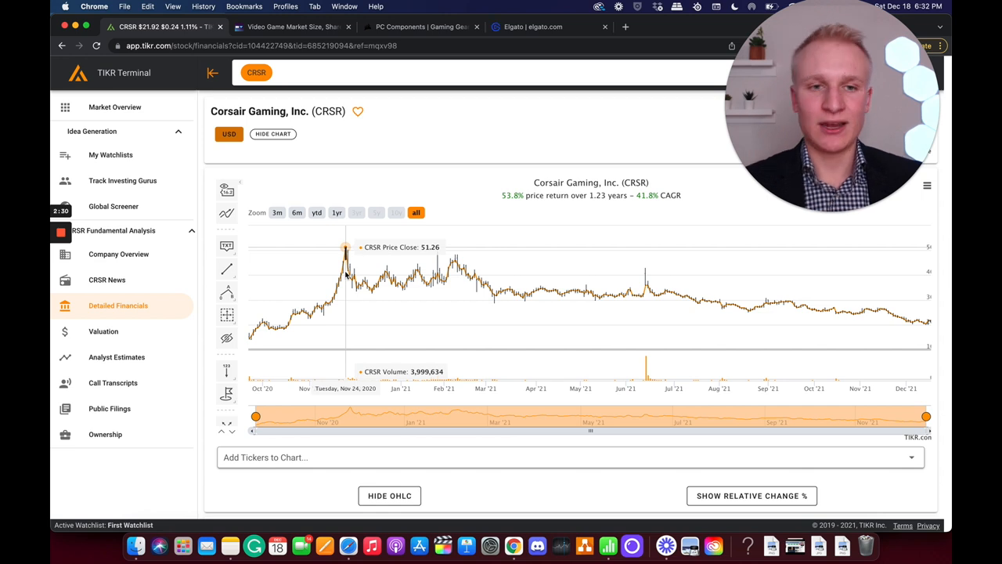
{"action": "mouse_move", "coordinate": [345, 275]}
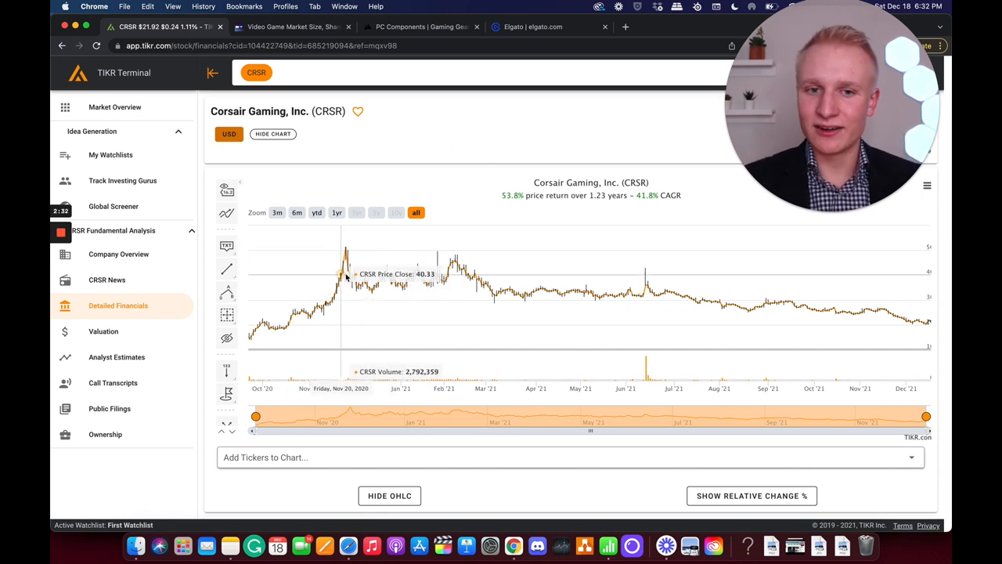
{"action": "mouse_move", "coordinate": [346, 248]}
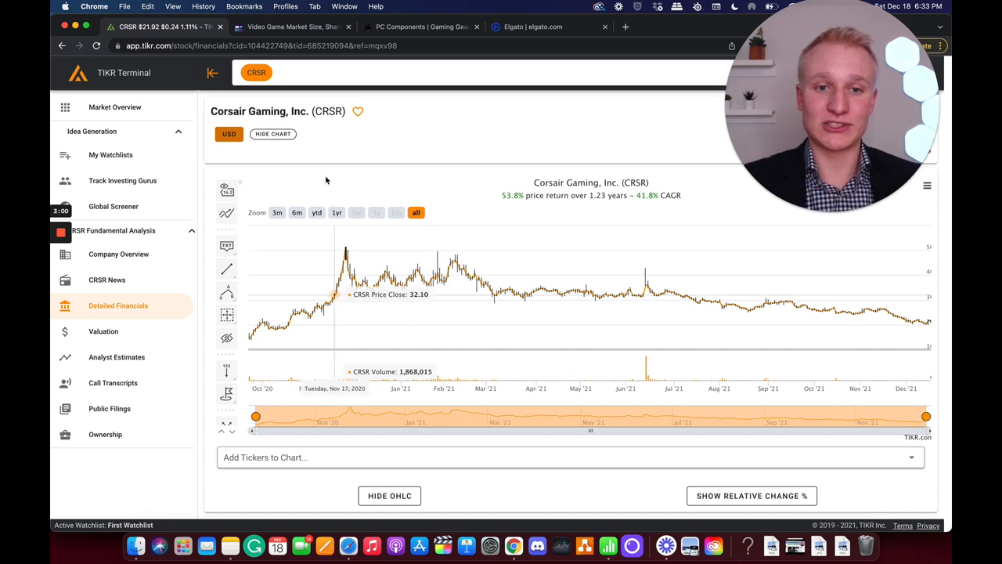
Step: Show Corsair's quarterly income statement in the financials section, covering 9/30/19 to 9/30/21
{"action": "scroll", "scroll_direction": "down", "scroll_amount": 3}
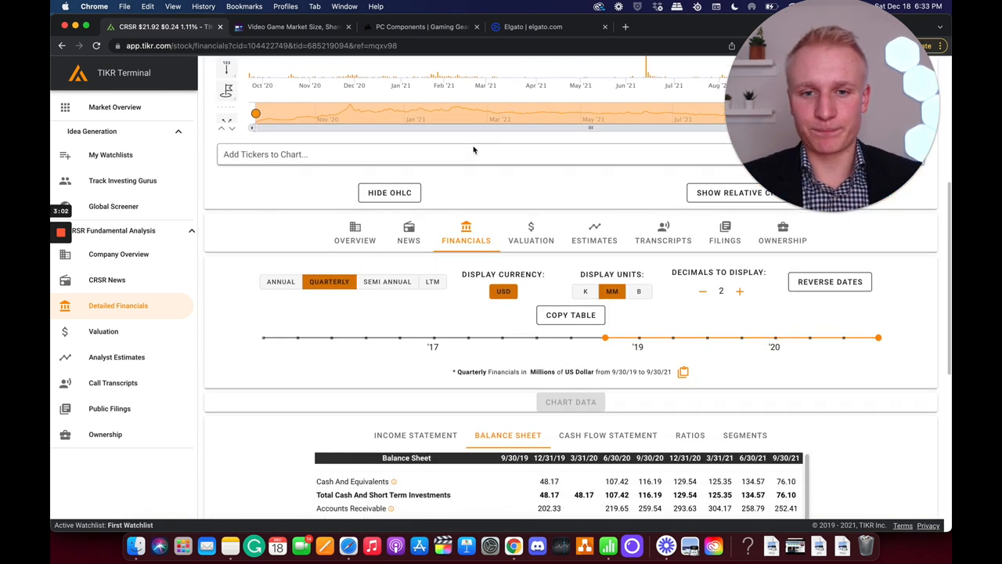
{"action": "scroll", "scroll_direction": "down", "scroll_amount": 3}
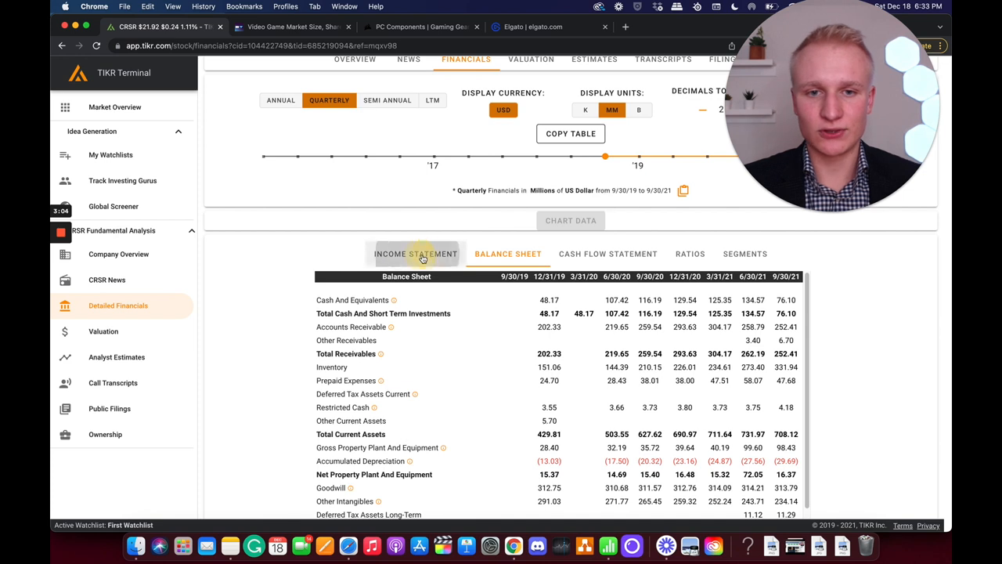
{"action": "left_click", "coordinate": [415, 253]}
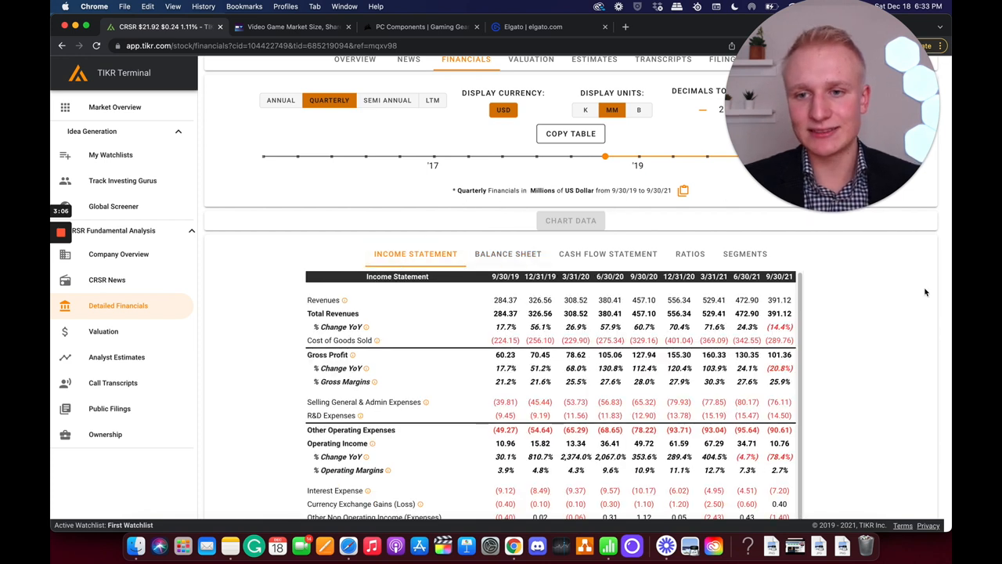
{"action": "scroll", "scroll_direction": "down", "scroll_amount": 3}
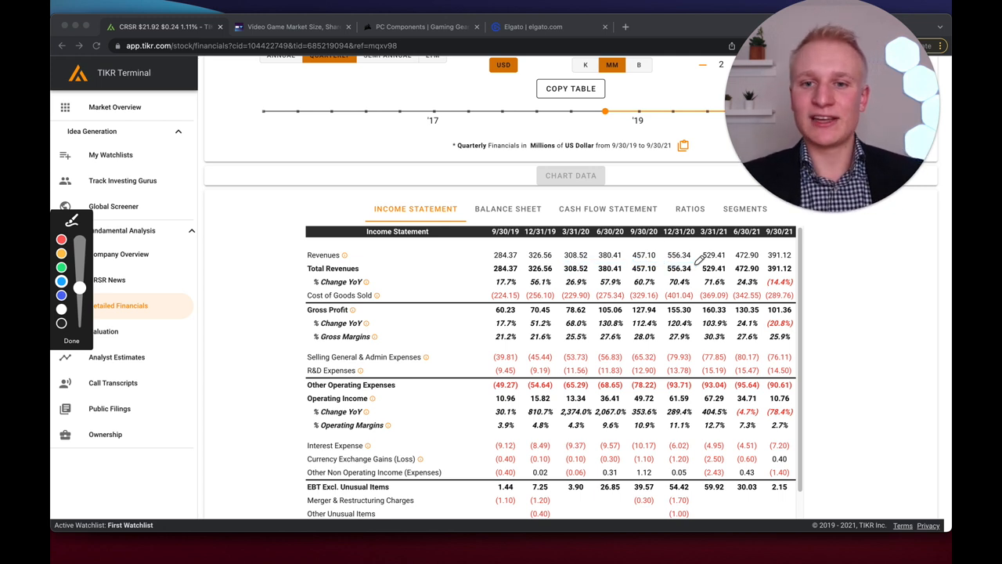
{"action": "mouse_move", "coordinate": [670, 223]}
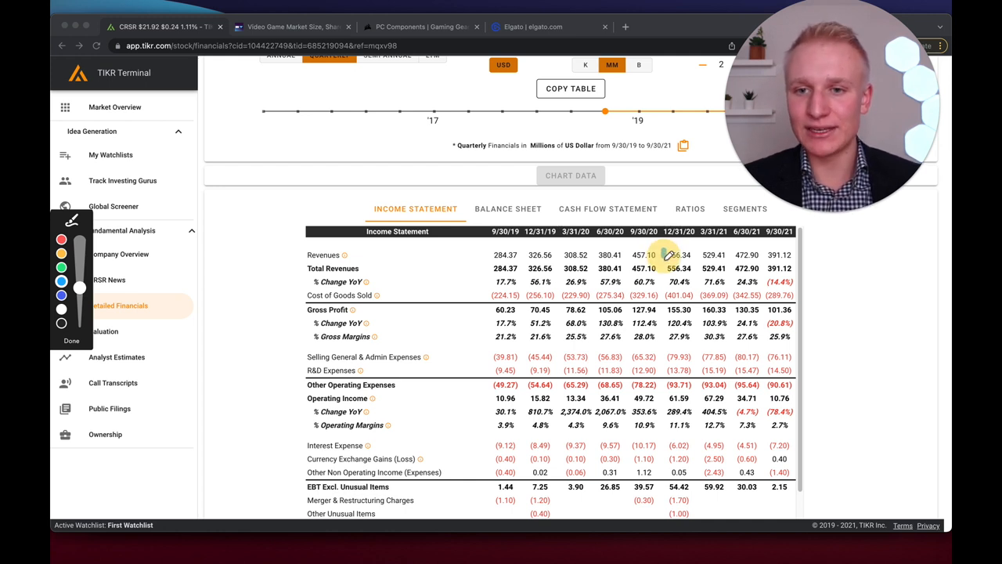
{"action": "left_click", "coordinate": [678, 253]}
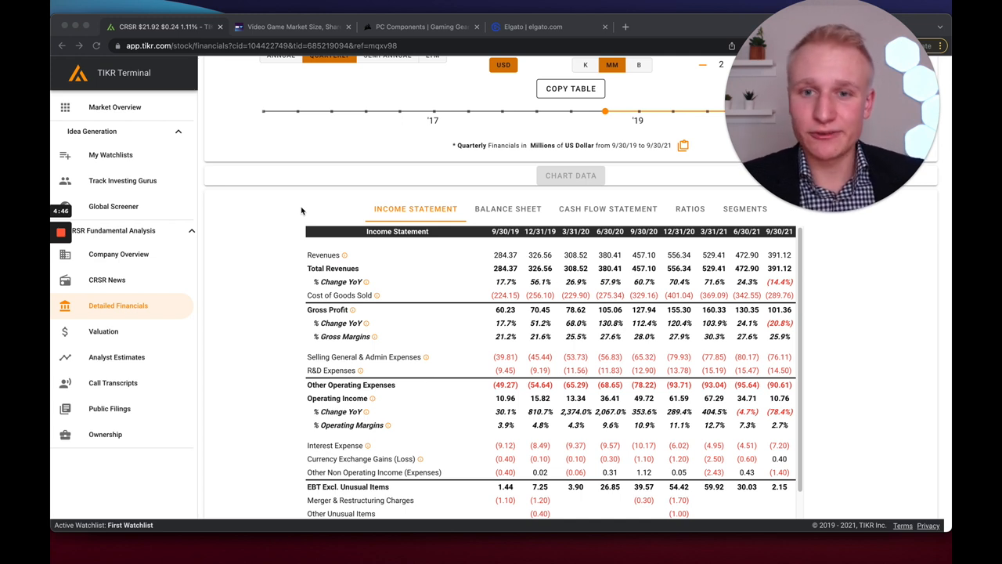
{"action": "mouse_move", "coordinate": [721, 346]}
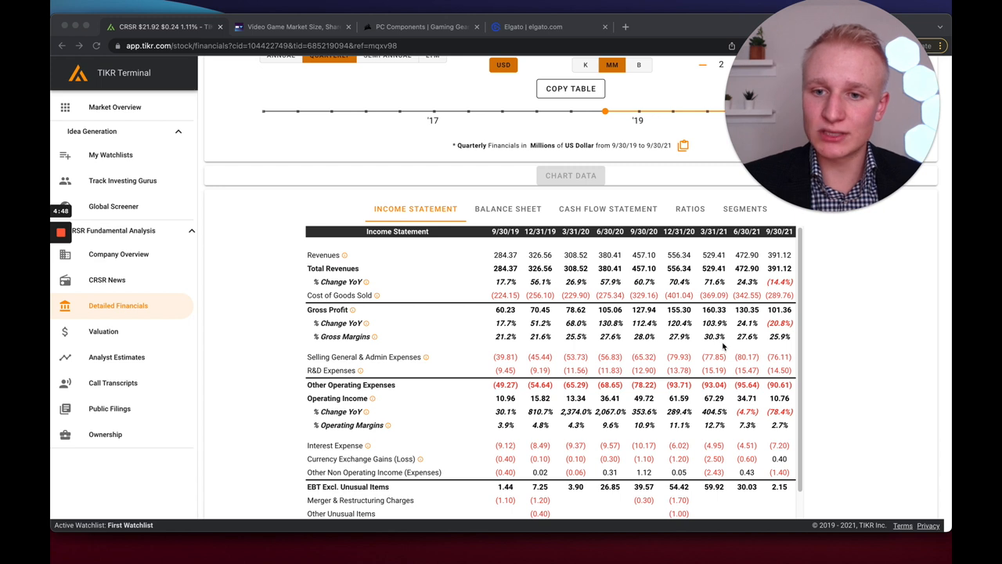
{"action": "mouse_move", "coordinate": [883, 323]}
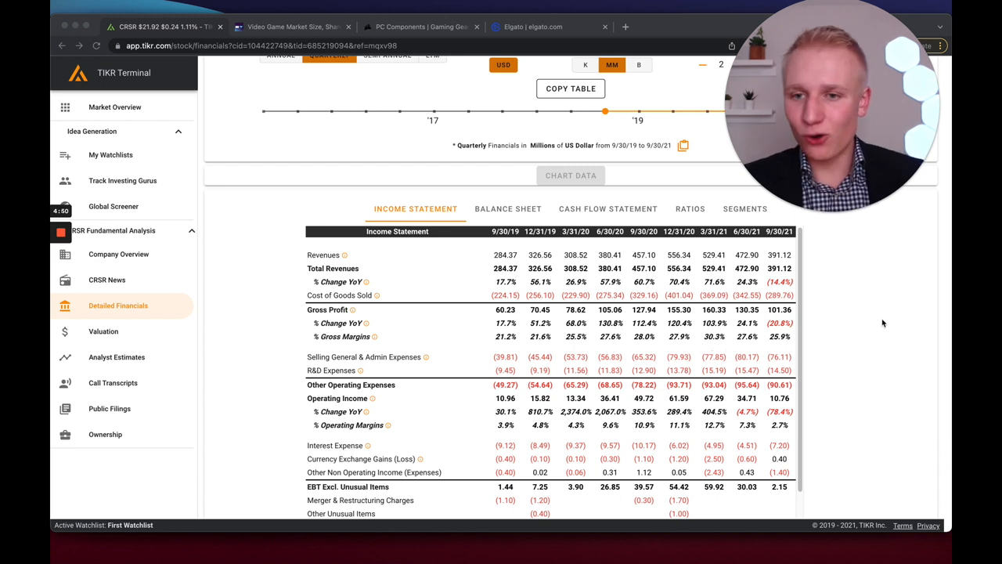
{"action": "scroll", "scroll_direction": "up", "scroll_amount": 3}
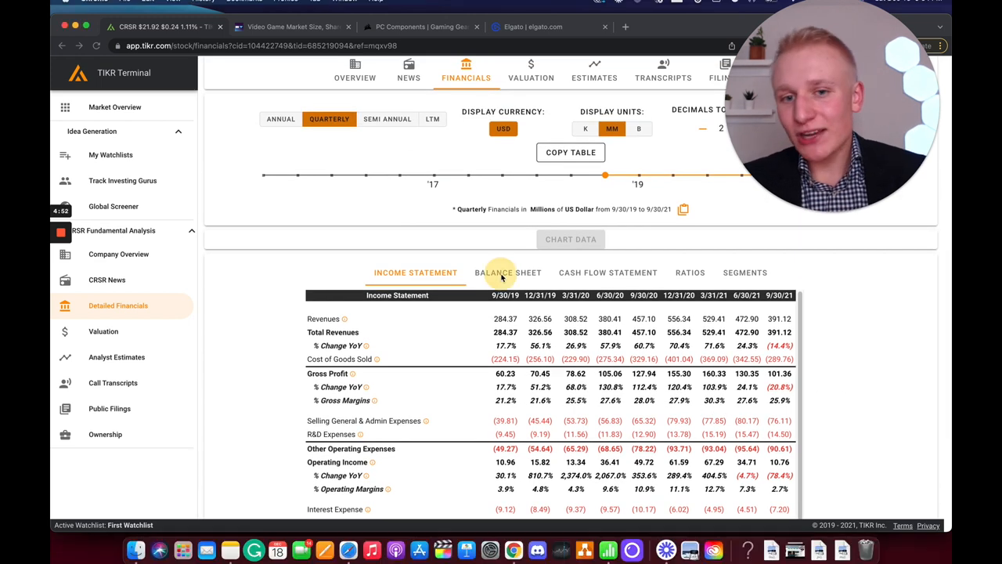
{"action": "left_click", "coordinate": [507, 272]}
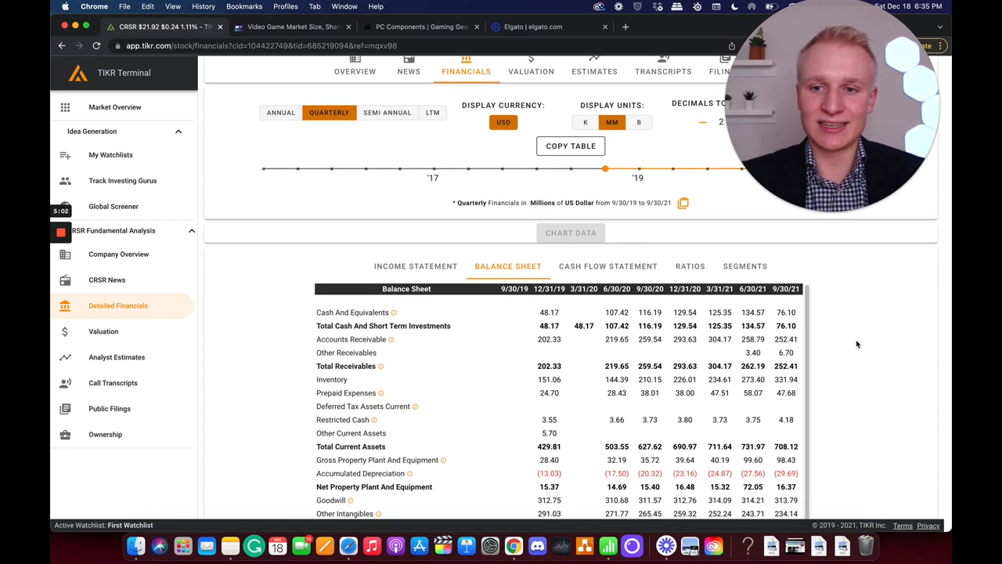
{"action": "scroll", "scroll_direction": "down", "scroll_amount": 3}
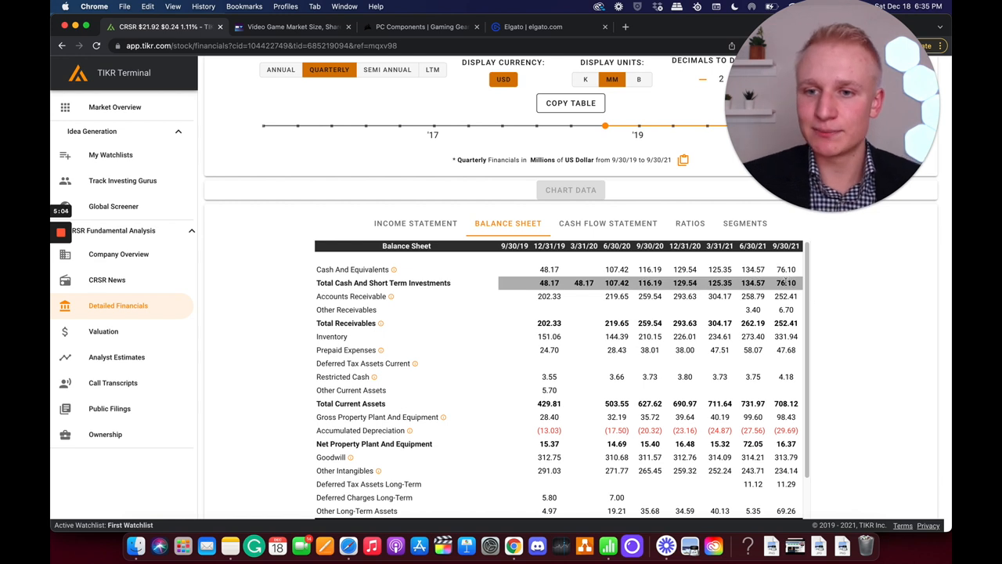
{"action": "mouse_move", "coordinate": [861, 321]}
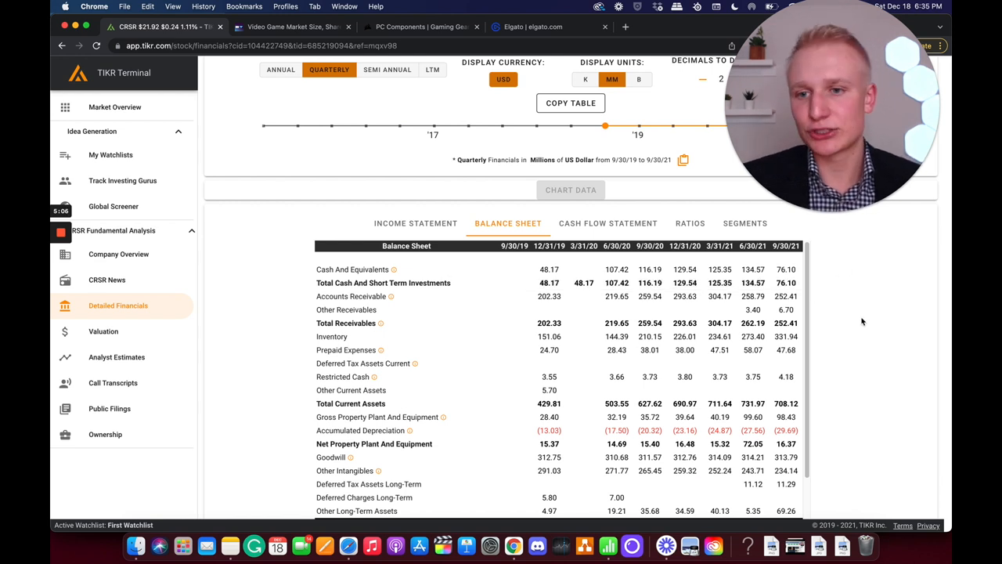
{"action": "scroll", "scroll_direction": "down", "scroll_amount": 3}
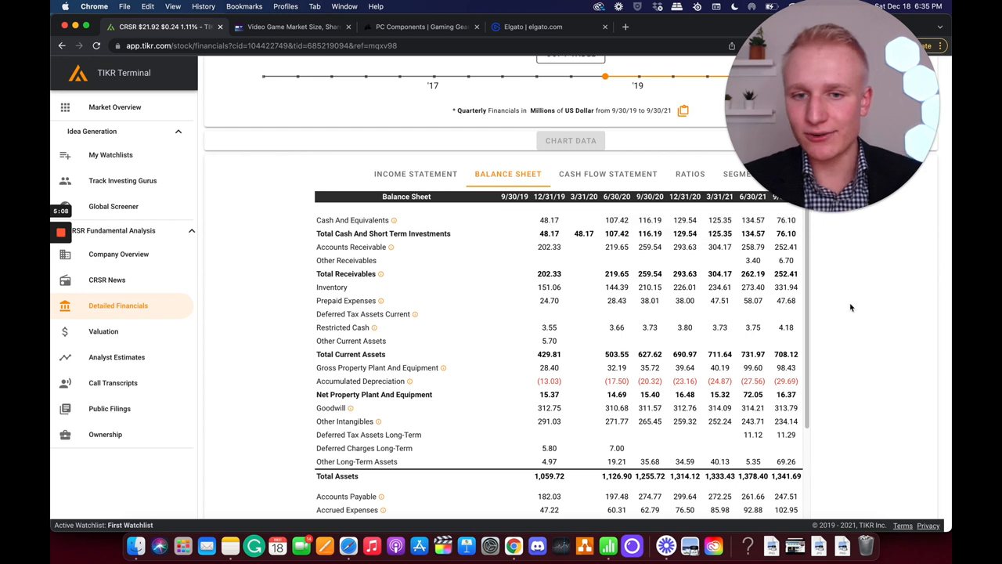
{"action": "scroll", "scroll_direction": "down", "scroll_amount": 3}
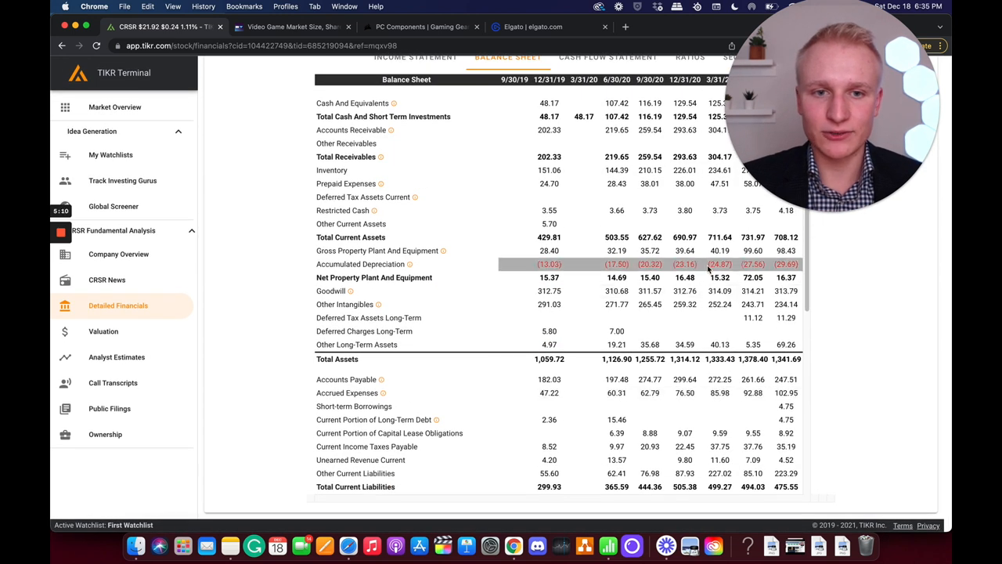
{"action": "scroll", "scroll_direction": "down", "scroll_amount": 3}
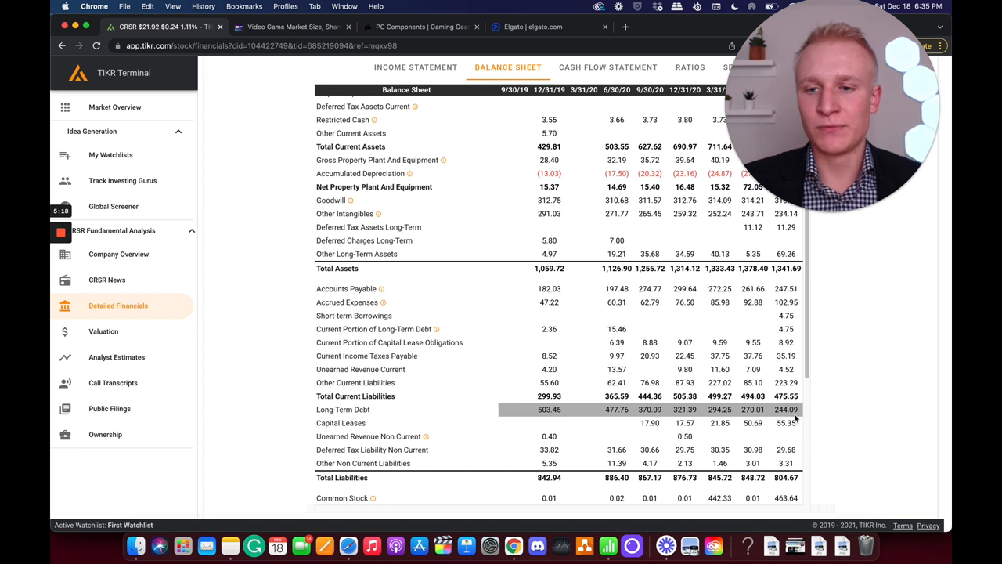
{"action": "scroll", "scroll_direction": "up", "scroll_amount": 3}
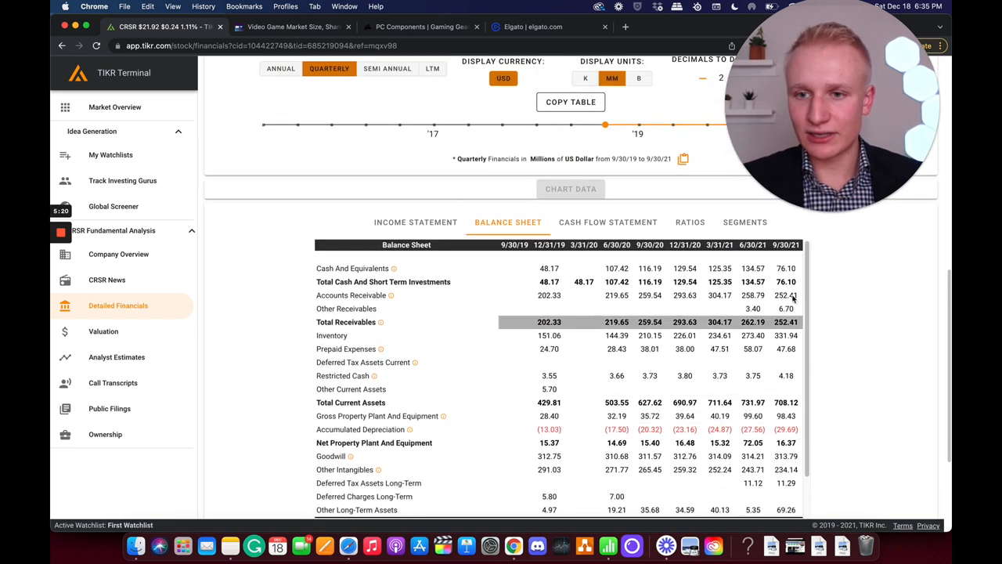
{"action": "mouse_move", "coordinate": [886, 298]}
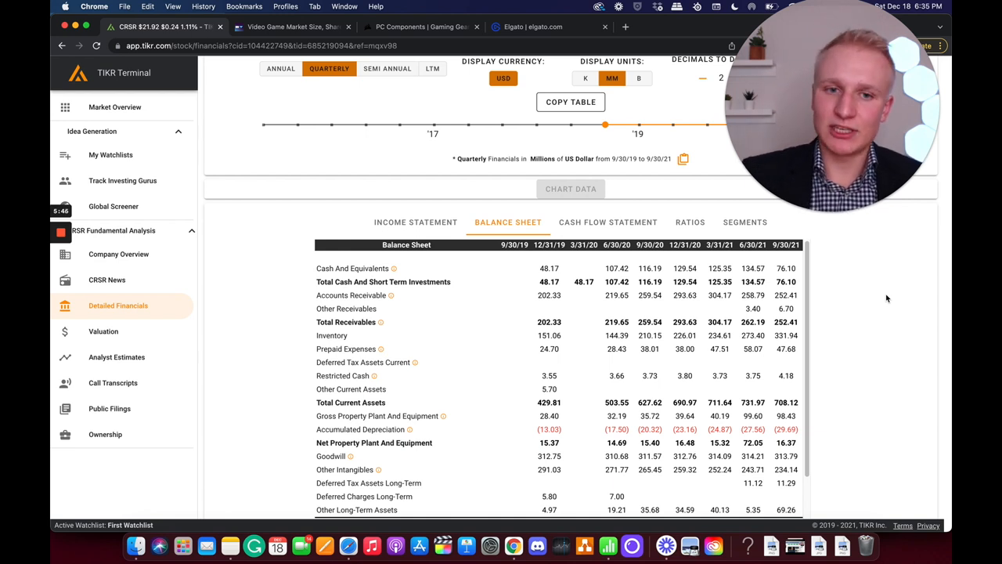
{"action": "scroll", "scroll_direction": "up", "scroll_amount": 3}
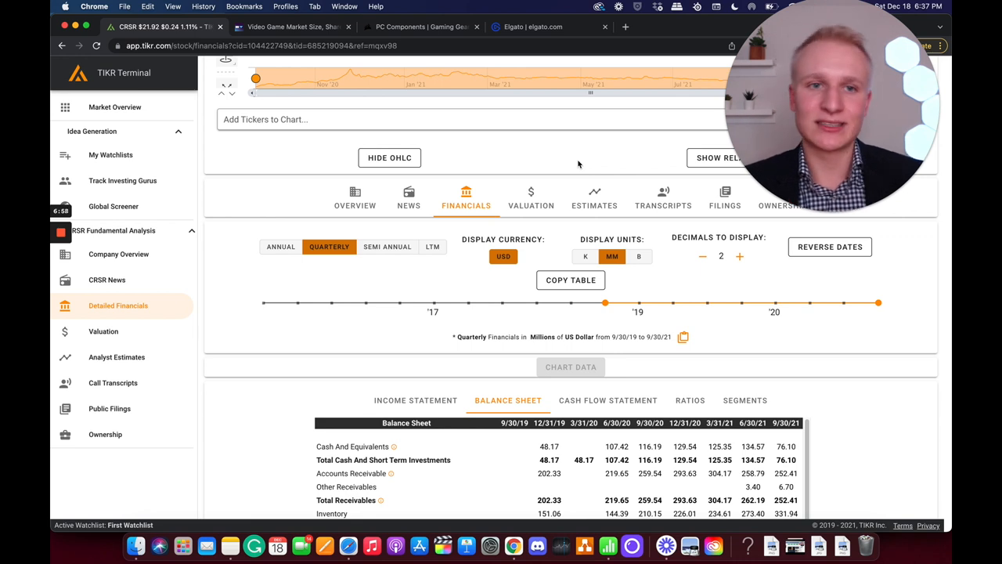
{"action": "mouse_move", "coordinate": [641, 37]}
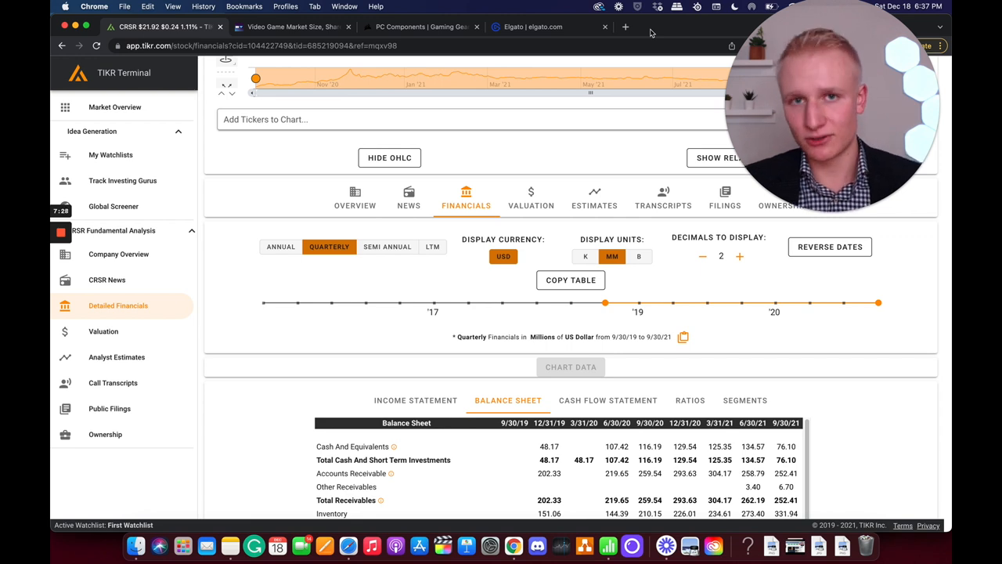
{"action": "mouse_move", "coordinate": [604, 493]}
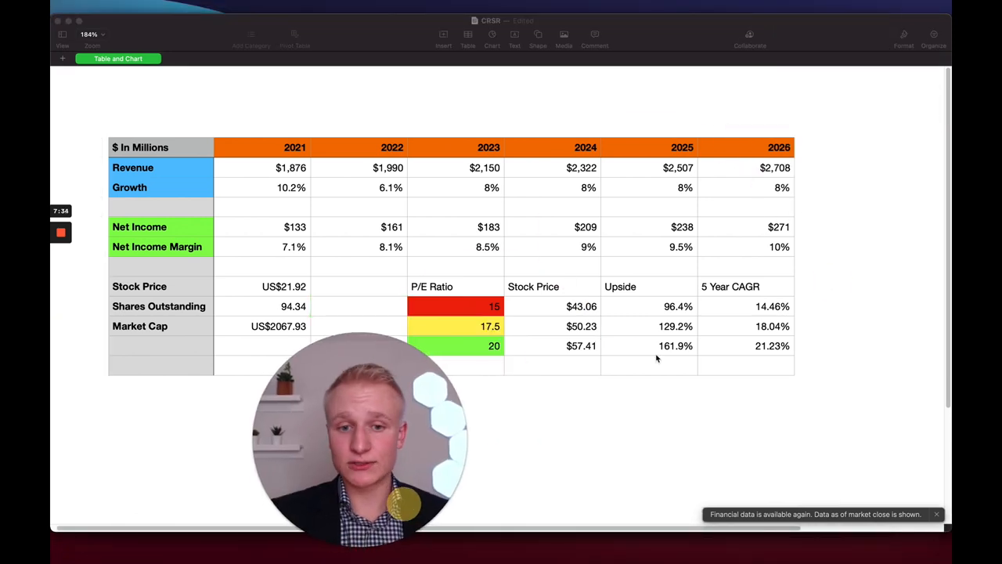
{"action": "mouse_move", "coordinate": [895, 328]}
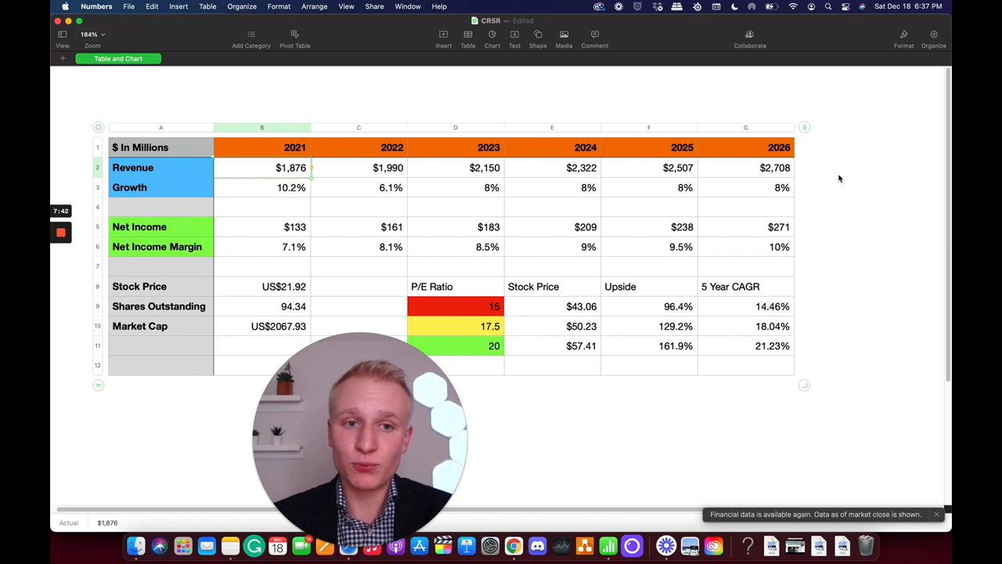
Step: Review the 2022 and 2023–2026 growth-rate formulas without changes, then return to TIKR in Chrome
{"action": "left_click", "coordinate": [292, 188]}
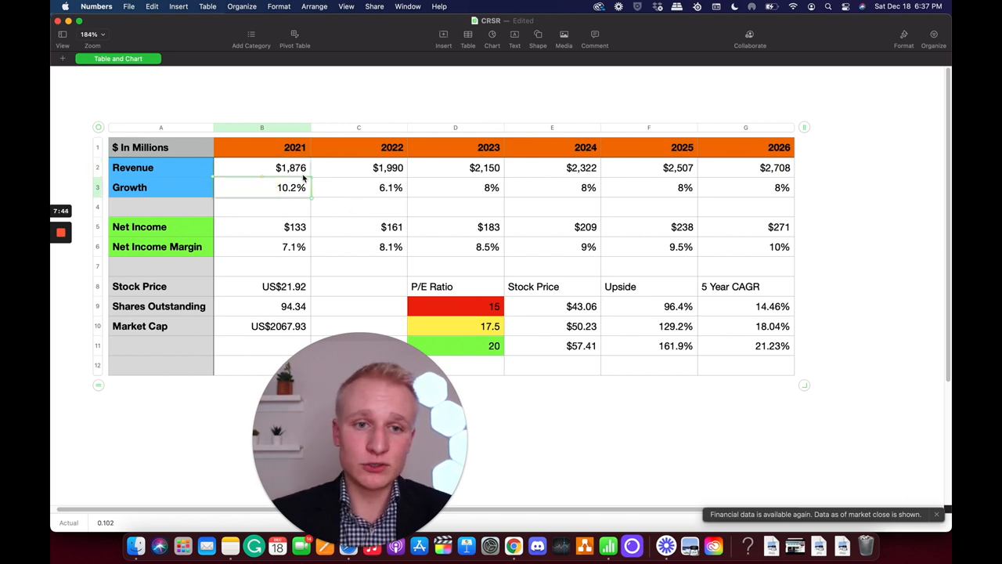
{"action": "left_click", "coordinate": [291, 166]}
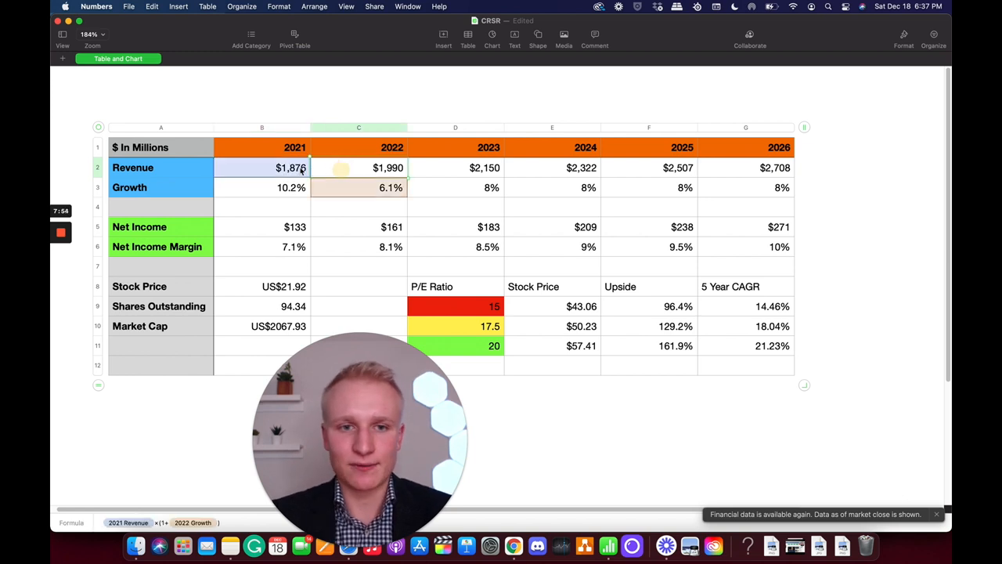
{"action": "left_click", "coordinate": [291, 167]}
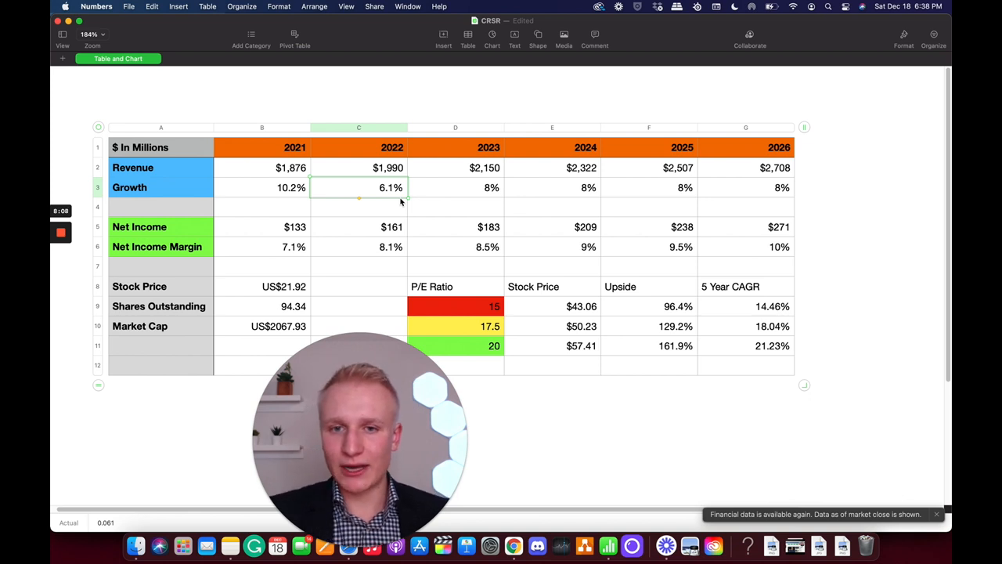
{"action": "left_click_drag", "start_coordinate": [391, 188], "coordinate": [775, 187]}
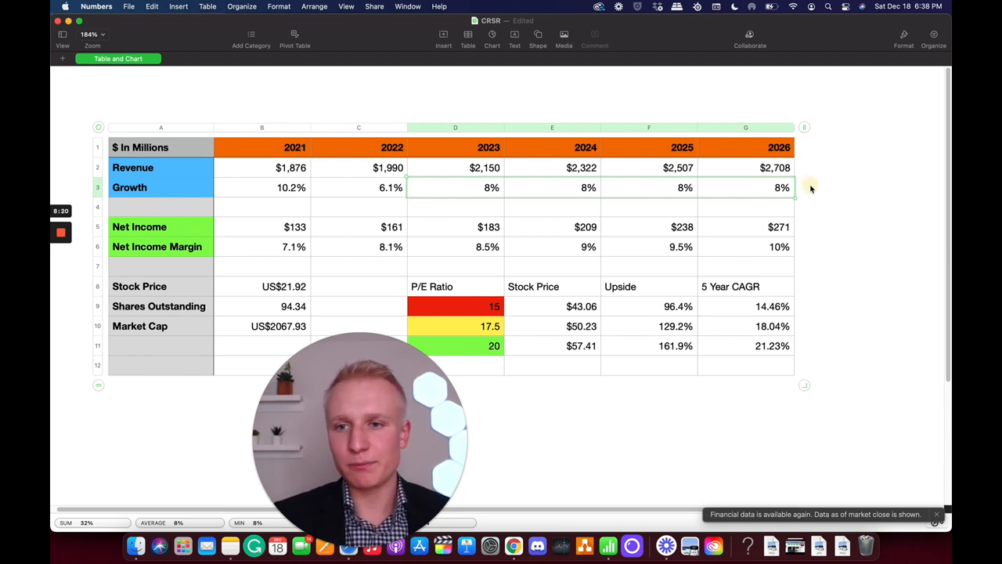
{"action": "mouse_move", "coordinate": [874, 206]}
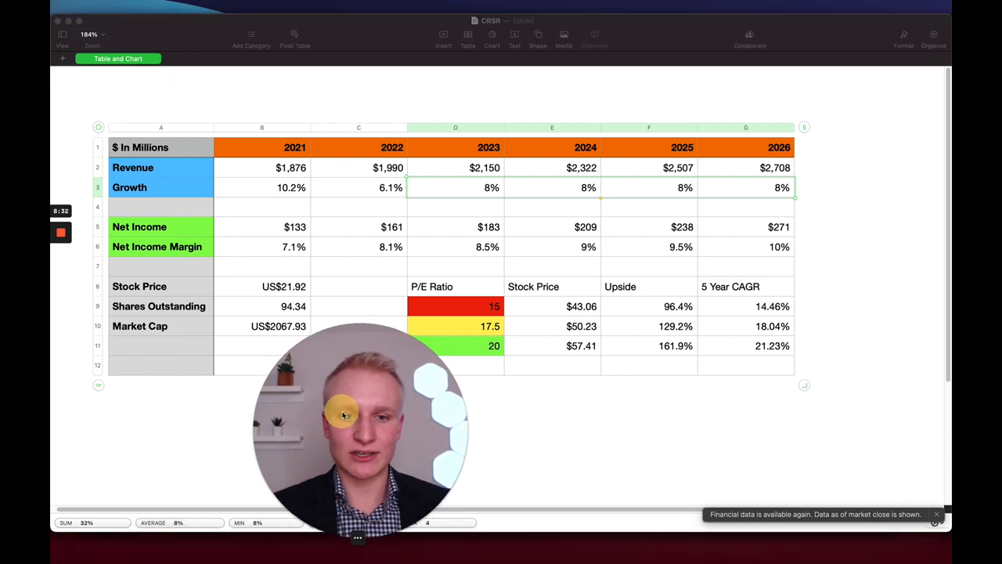
{"action": "mouse_move", "coordinate": [892, 343]}
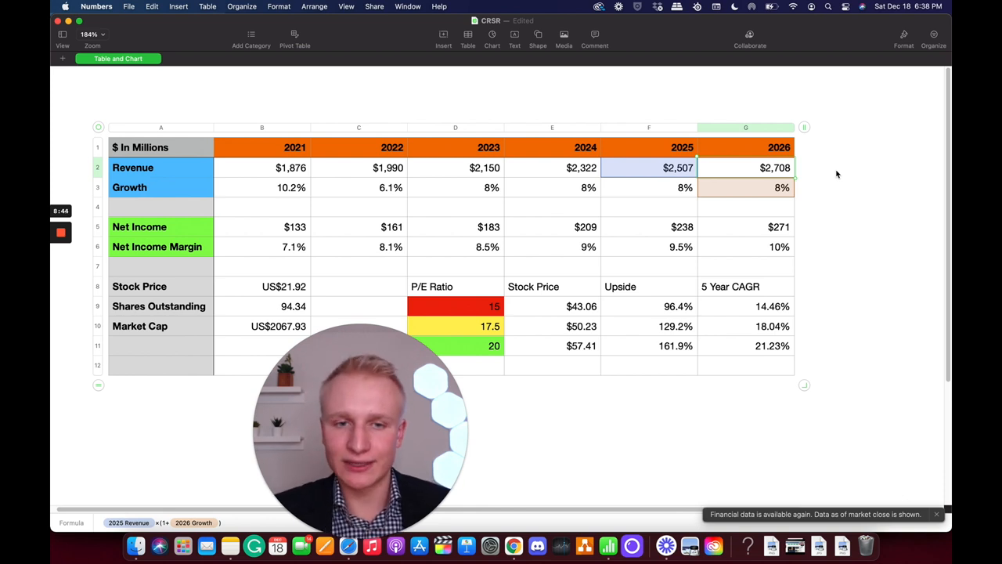
{"action": "left_click", "coordinate": [359, 246]}
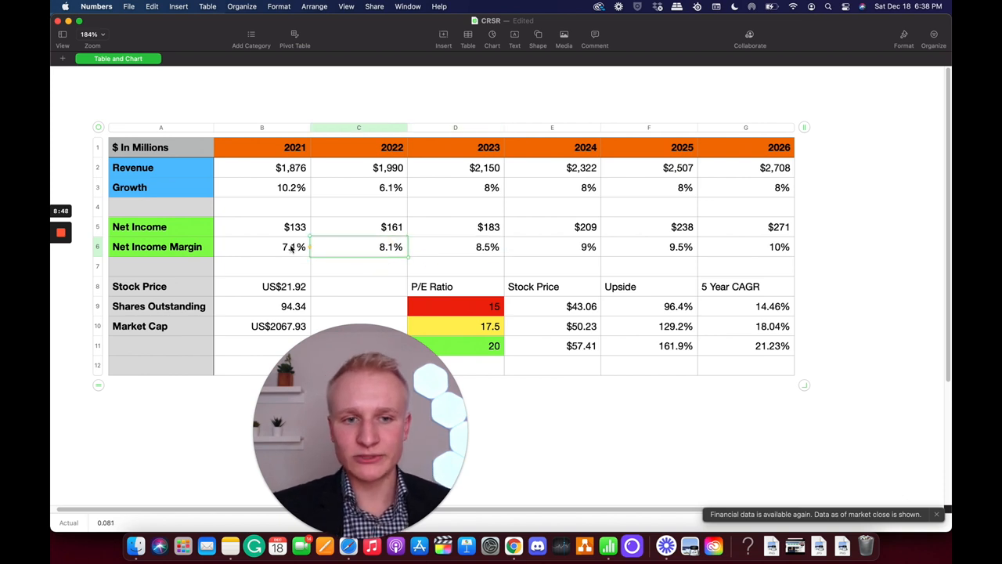
{"action": "left_click", "coordinate": [262, 247]}
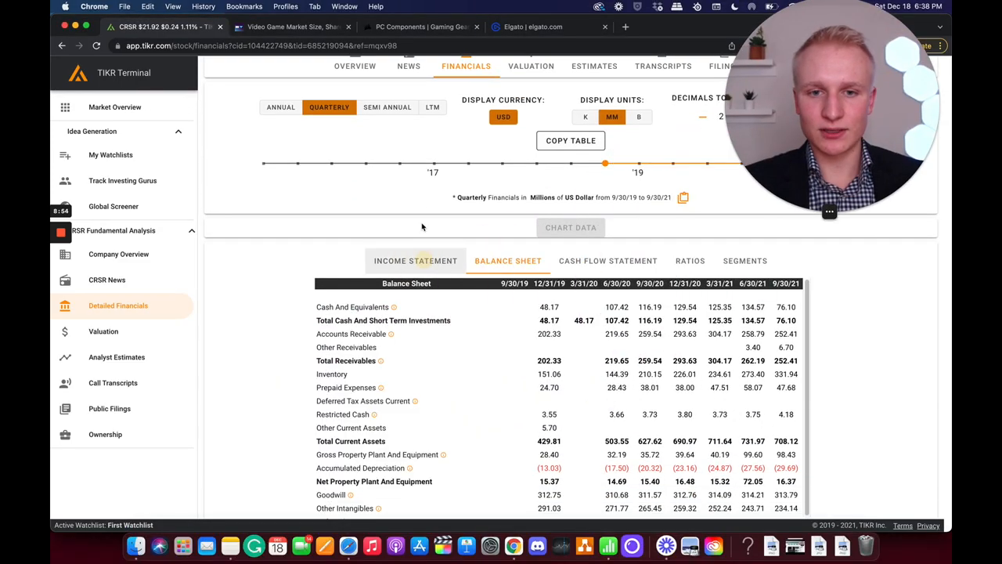
Step: Show Corsair's quarterly income statement instead of the balance sheet and review net income and margins
{"action": "left_click", "coordinate": [416, 260]}
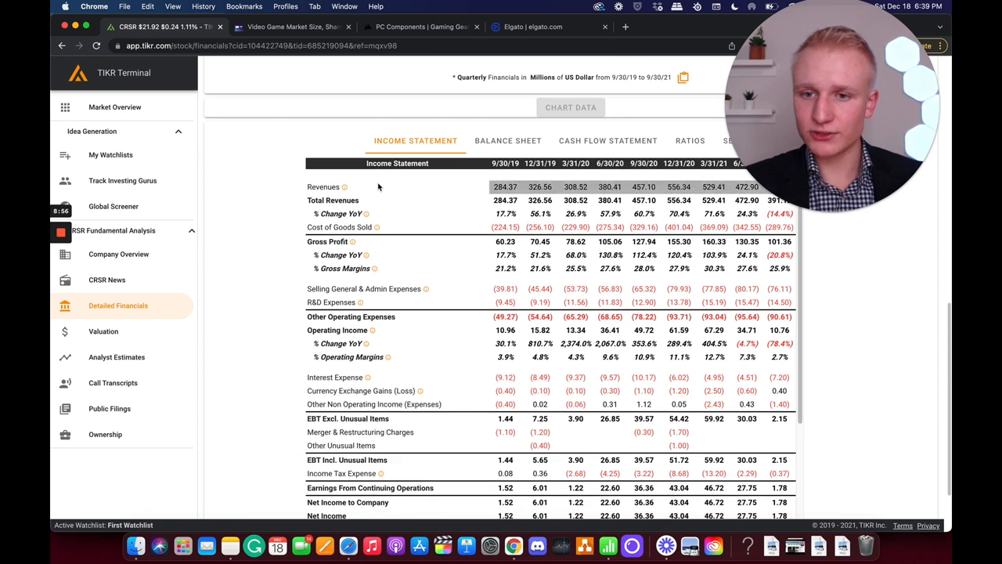
{"action": "scroll", "scroll_direction": "down", "scroll_amount": 3}
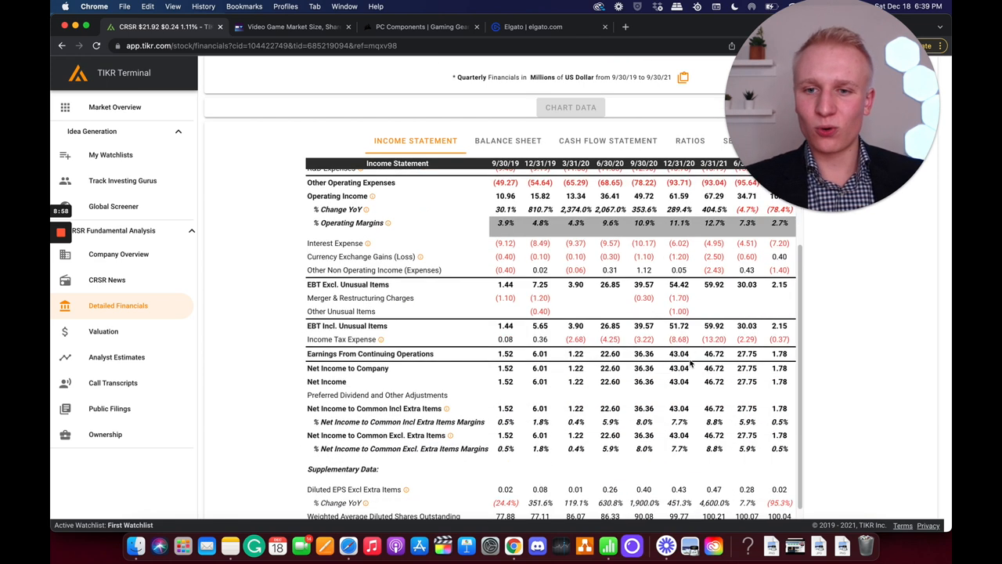
{"action": "scroll", "scroll_direction": "down", "scroll_amount": 3}
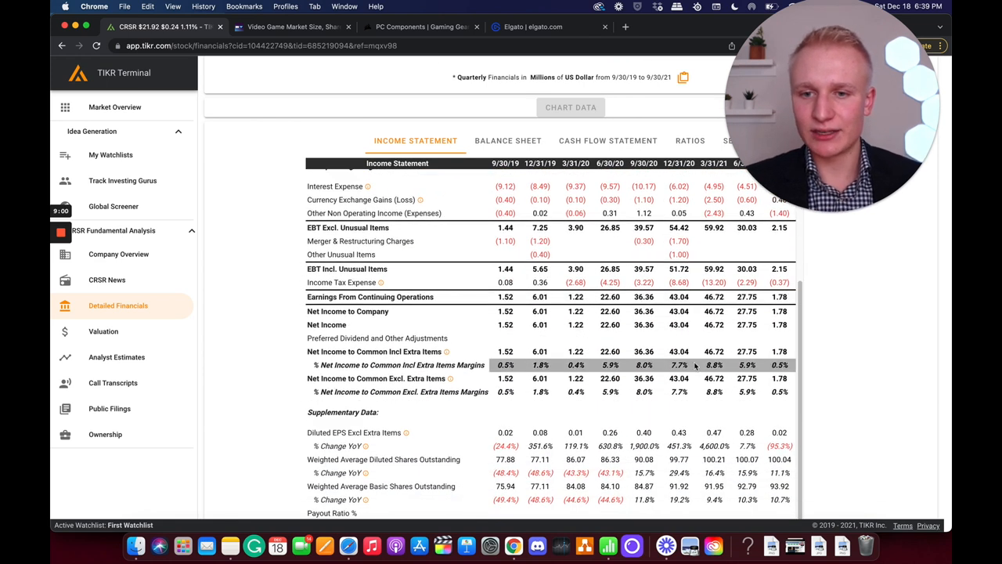
{"action": "mouse_move", "coordinate": [651, 376]}
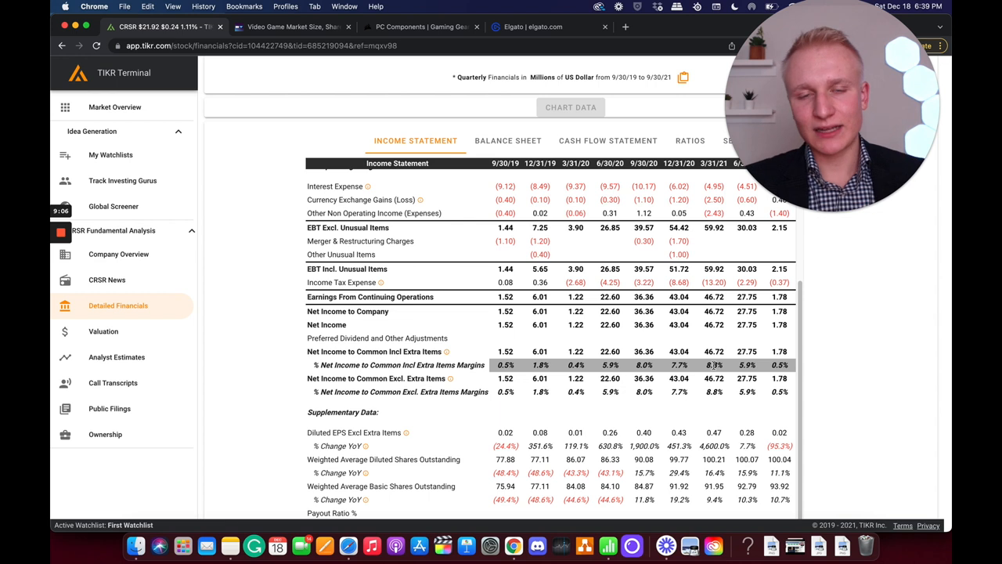
{"action": "scroll", "scroll_direction": "up", "scroll_amount": 3}
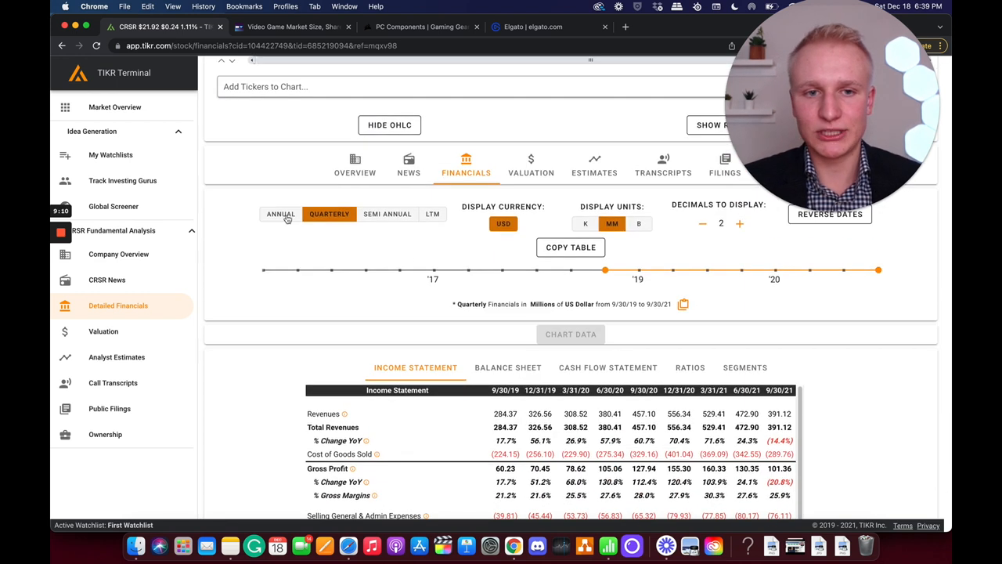
Step: Switch Corsair's income statement to annual figures spanning 12/31/07 through LTM
{"action": "left_click", "coordinate": [280, 213]}
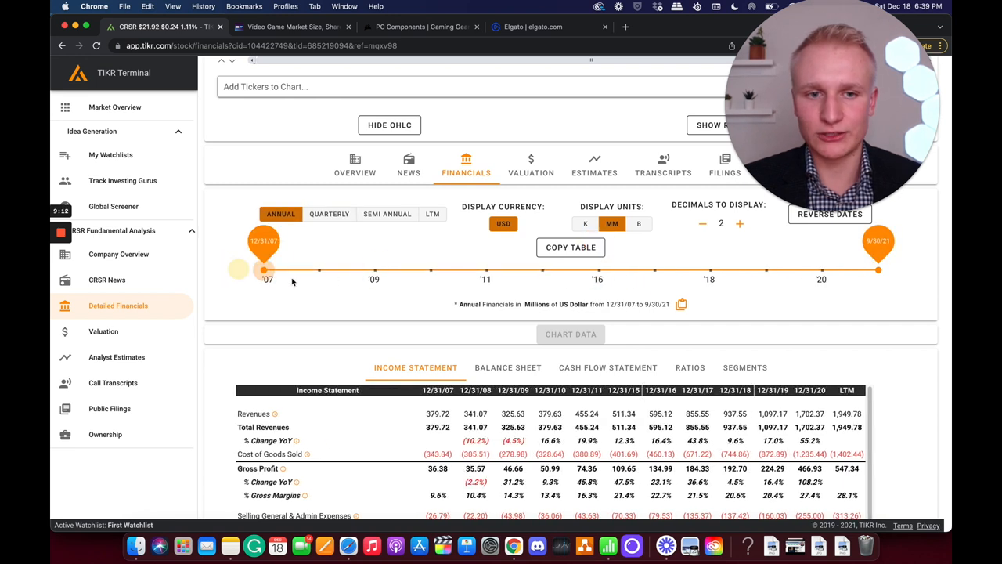
{"action": "scroll", "scroll_direction": "down", "scroll_amount": 3}
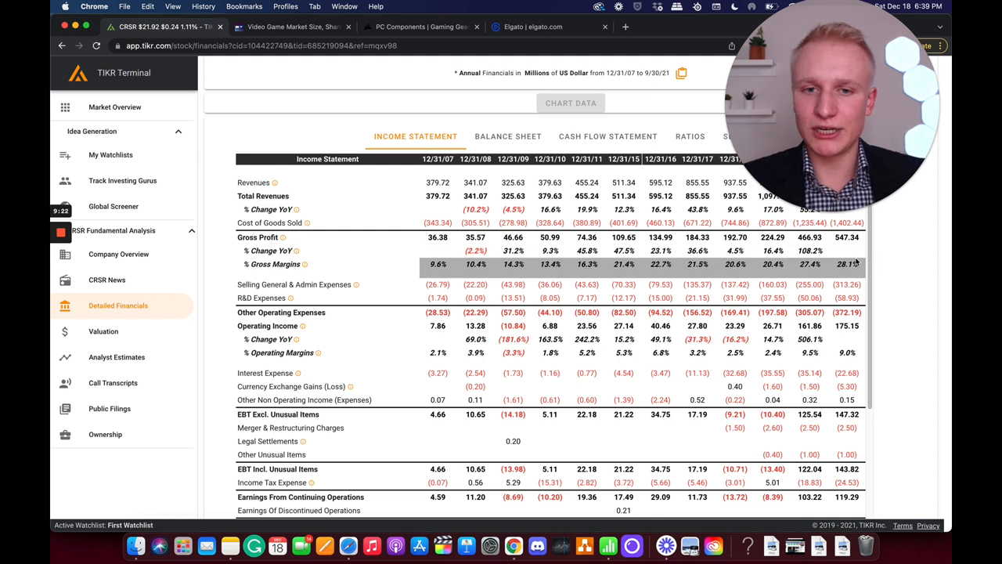
{"action": "mouse_move", "coordinate": [886, 272]}
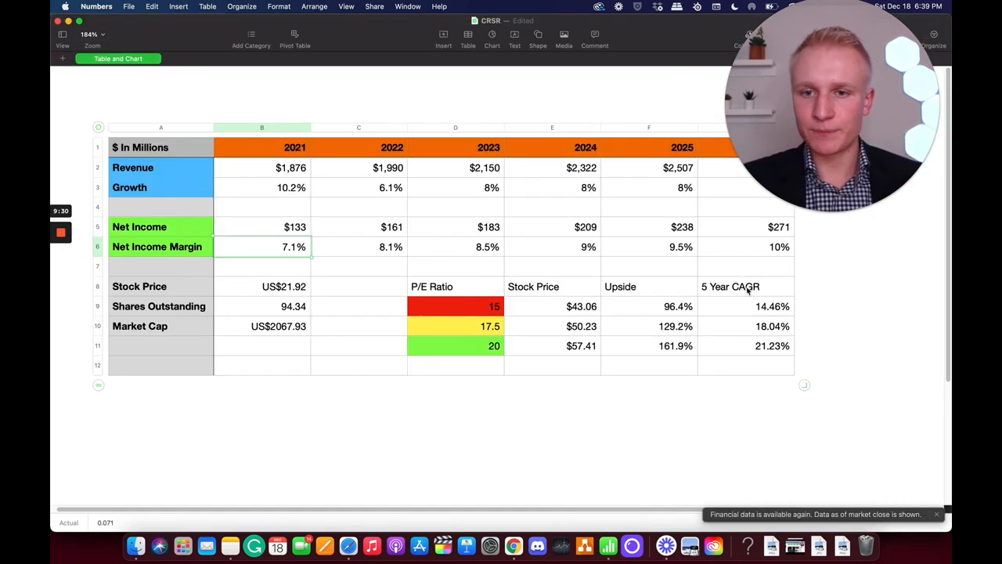
{"action": "left_click", "coordinate": [454, 363]}
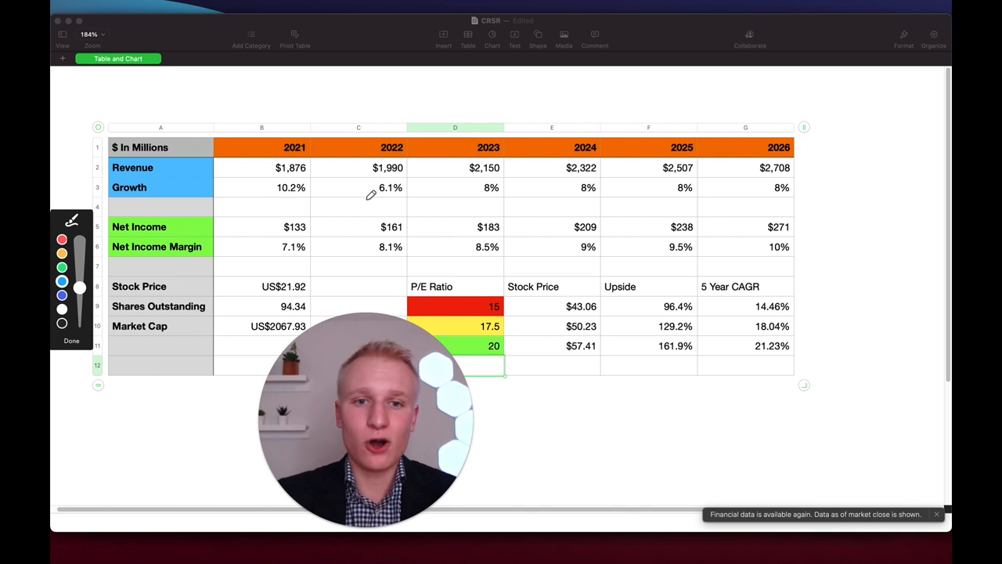
{"action": "mouse_move", "coordinate": [269, 172]}
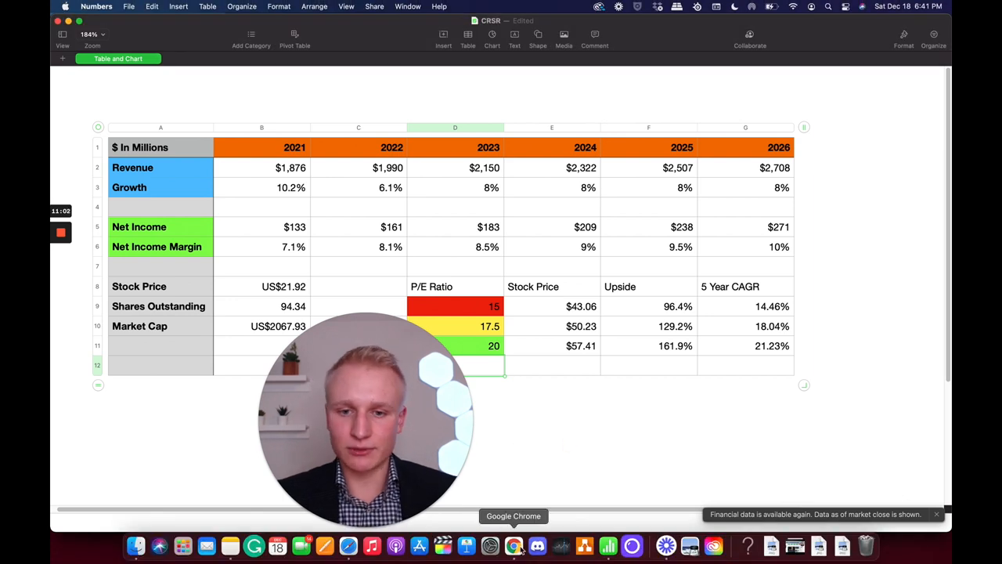
Step: Search 'logi' in TIKR, load Logitech (LOGI) on NasdaqGS, and show its valuation multiples
{"action": "left_click", "coordinate": [514, 545]}
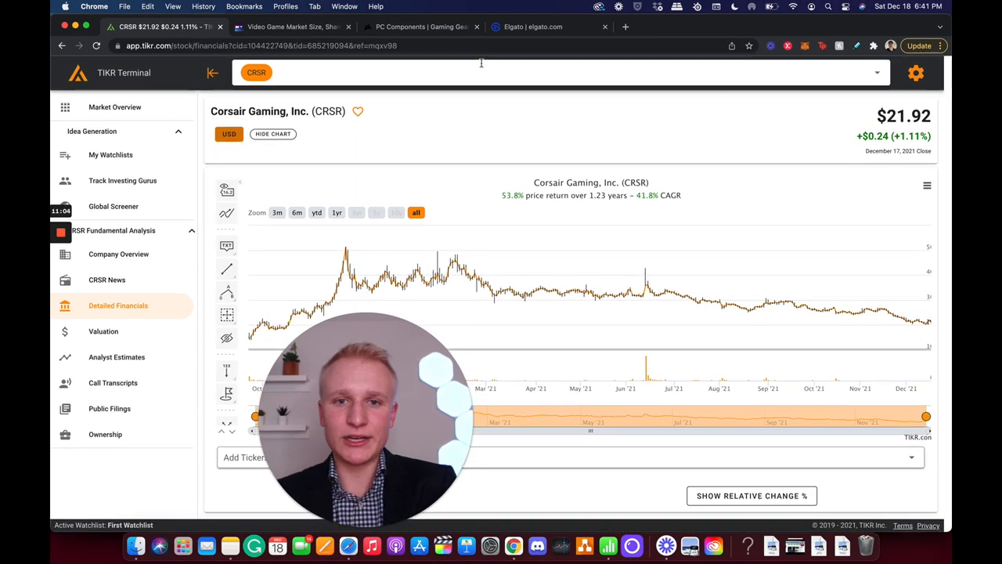
{"action": "type", "text": "logi"}
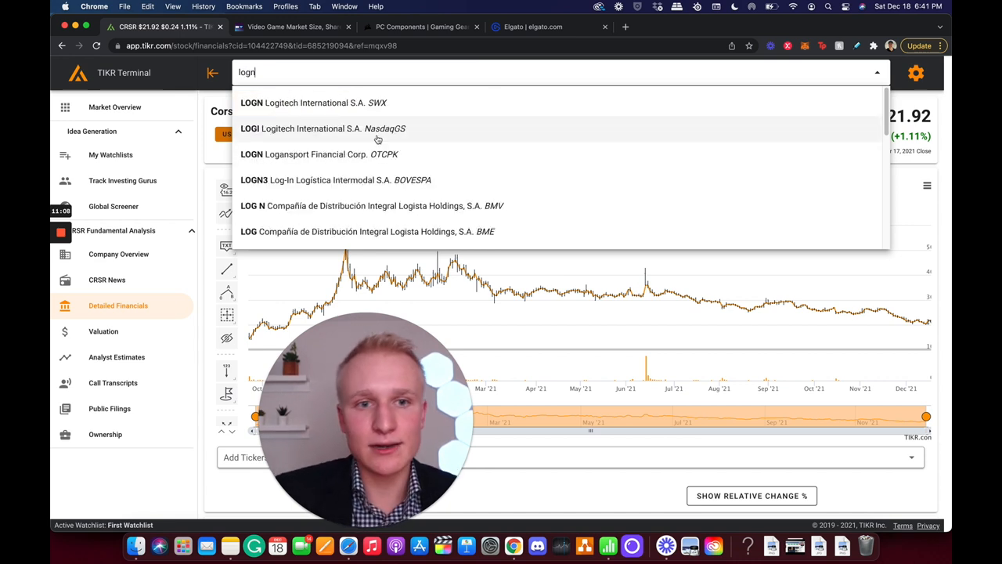
{"action": "left_click", "coordinate": [329, 128]}
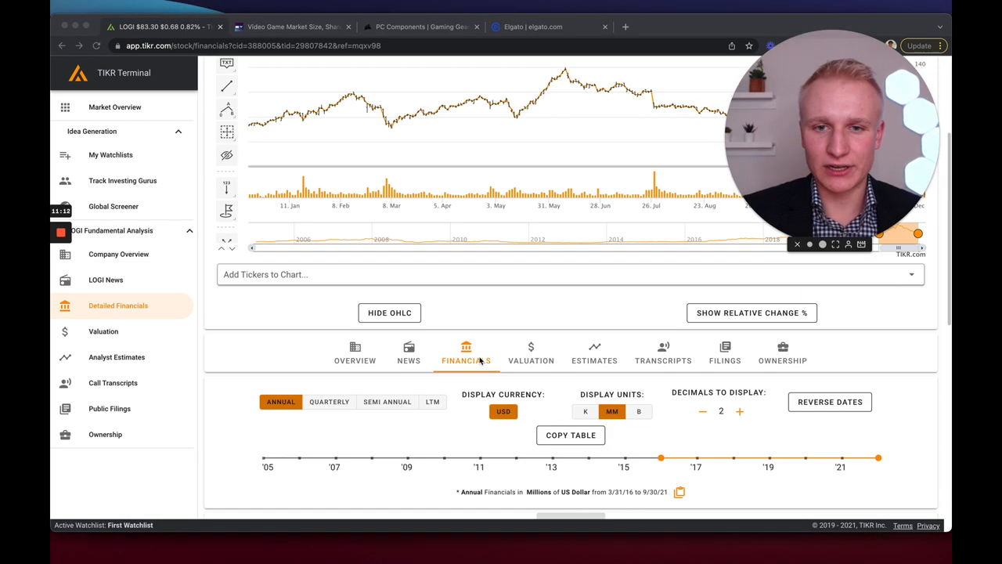
{"action": "scroll", "scroll_direction": "down", "scroll_amount": 3}
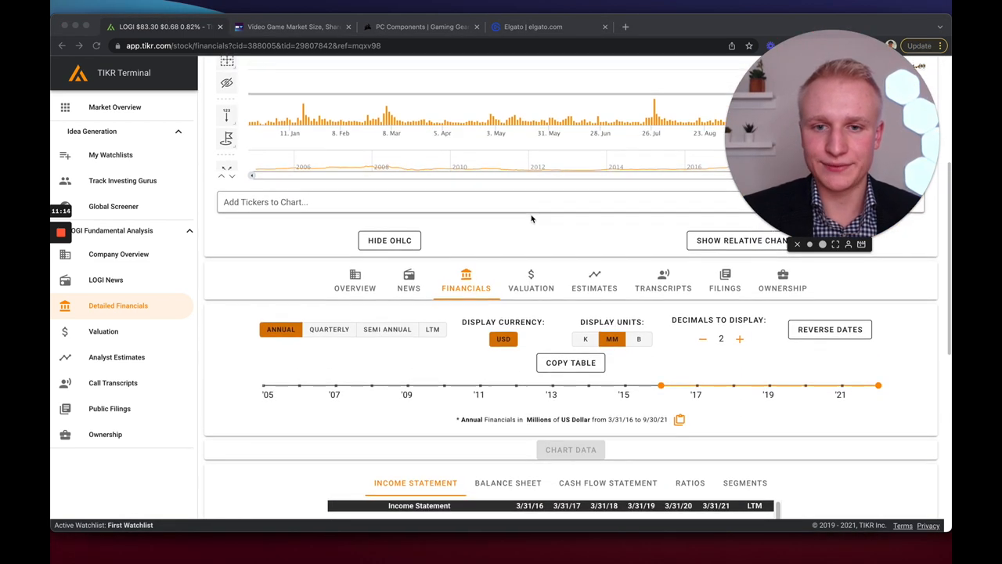
{"action": "left_click", "coordinate": [531, 280]}
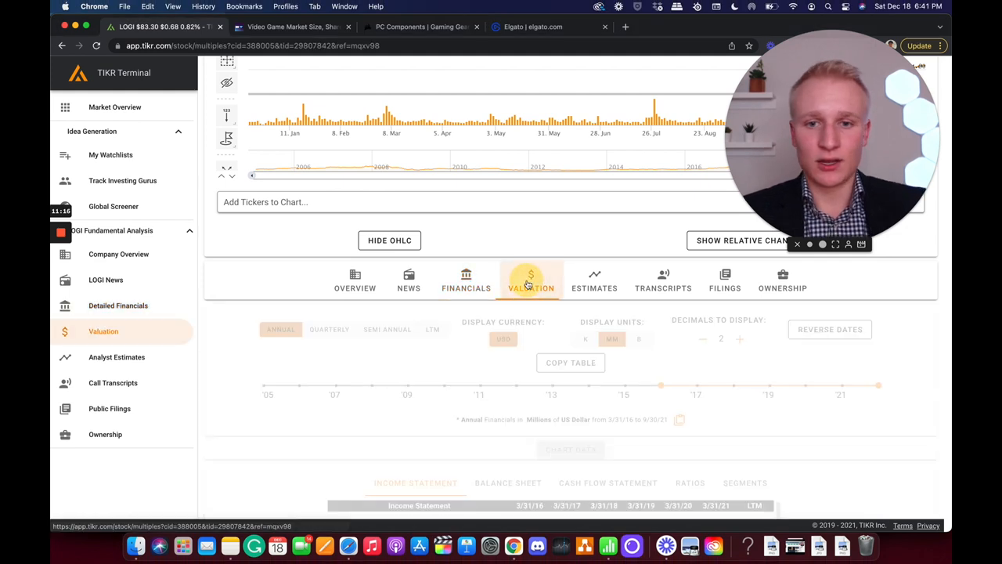
Step: Browse Logitech's Multiples table to reach the LTM Price / Diluted EPS row for charting
{"action": "scroll", "scroll_direction": "down", "scroll_amount": 3}
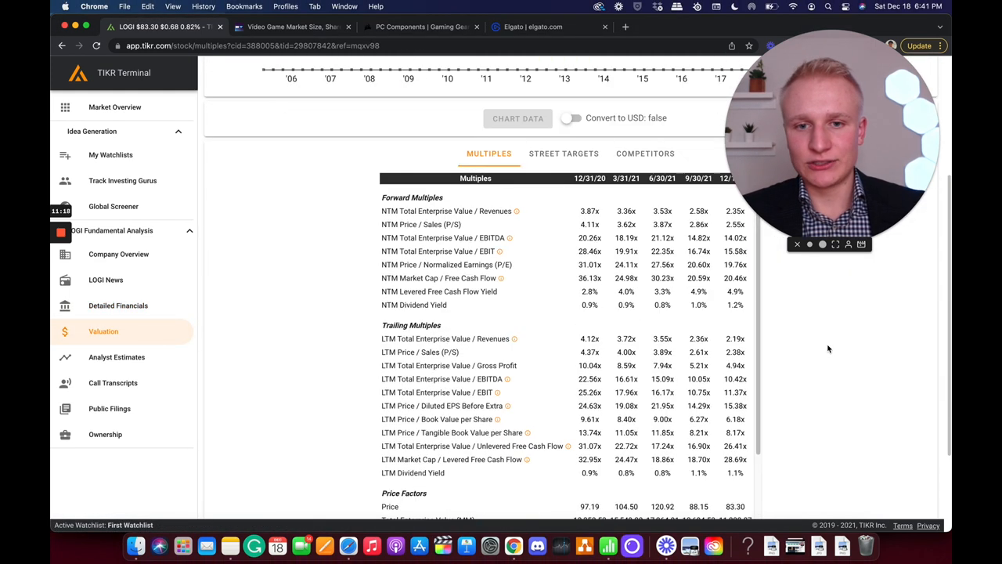
{"action": "scroll", "scroll_direction": "up", "scroll_amount": 3}
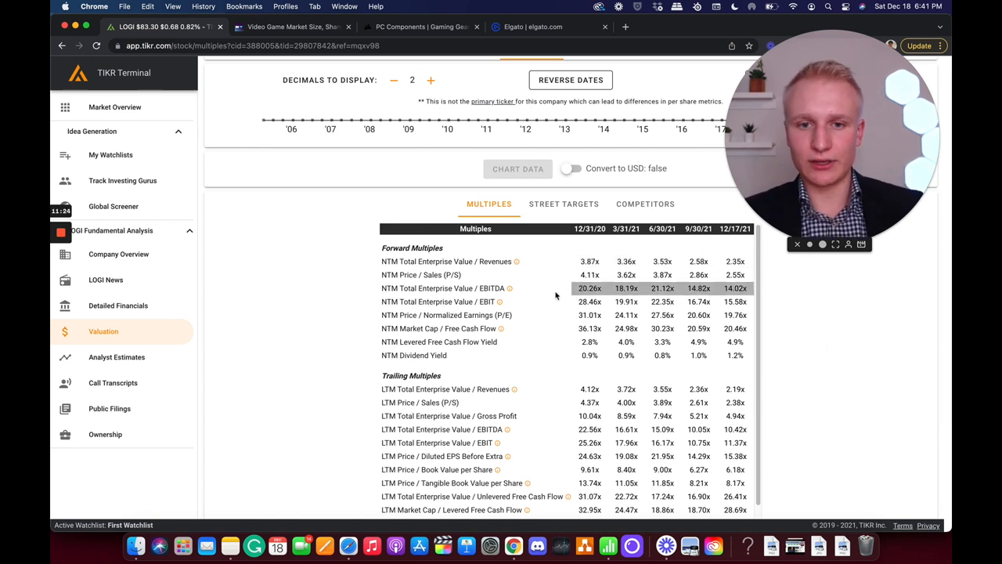
{"action": "scroll", "scroll_direction": "down", "scroll_amount": 3}
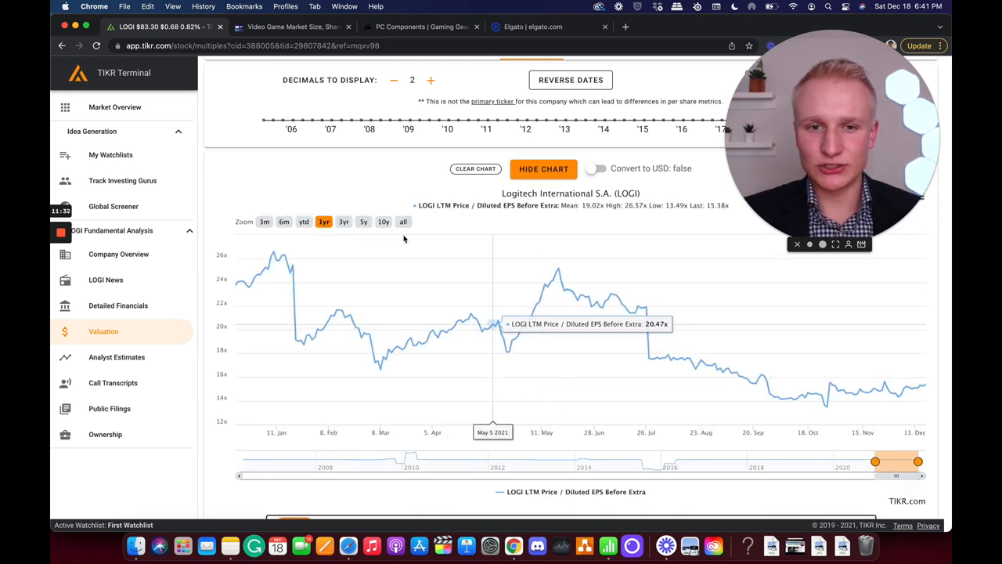
{"action": "left_click", "coordinate": [394, 222]}
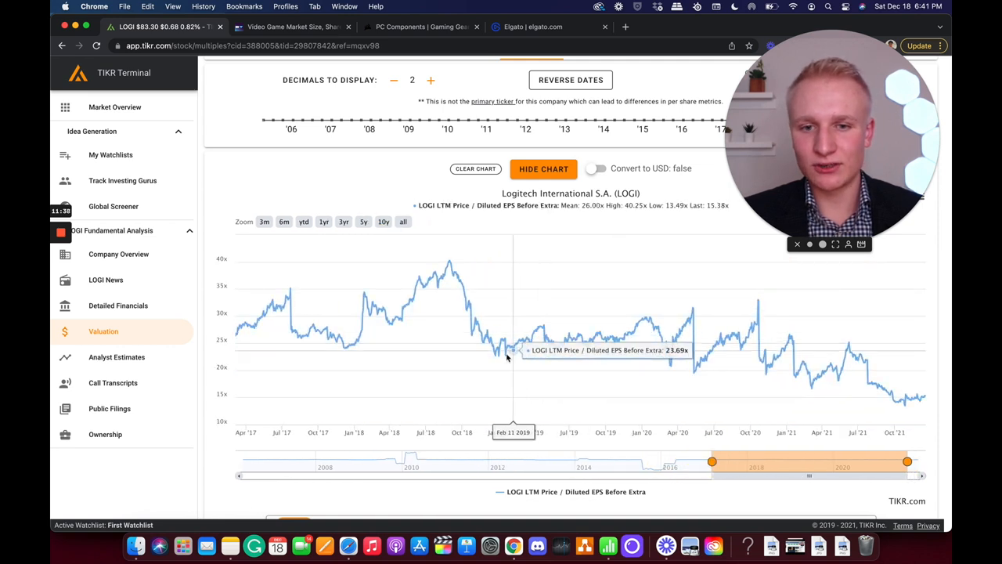
{"action": "mouse_move", "coordinate": [504, 357]}
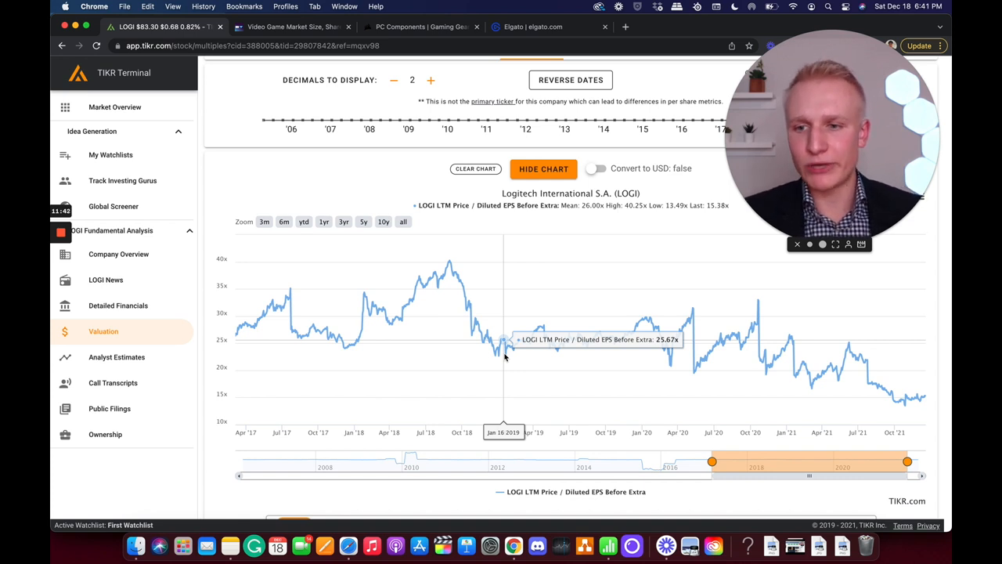
{"action": "mouse_move", "coordinate": [932, 354]}
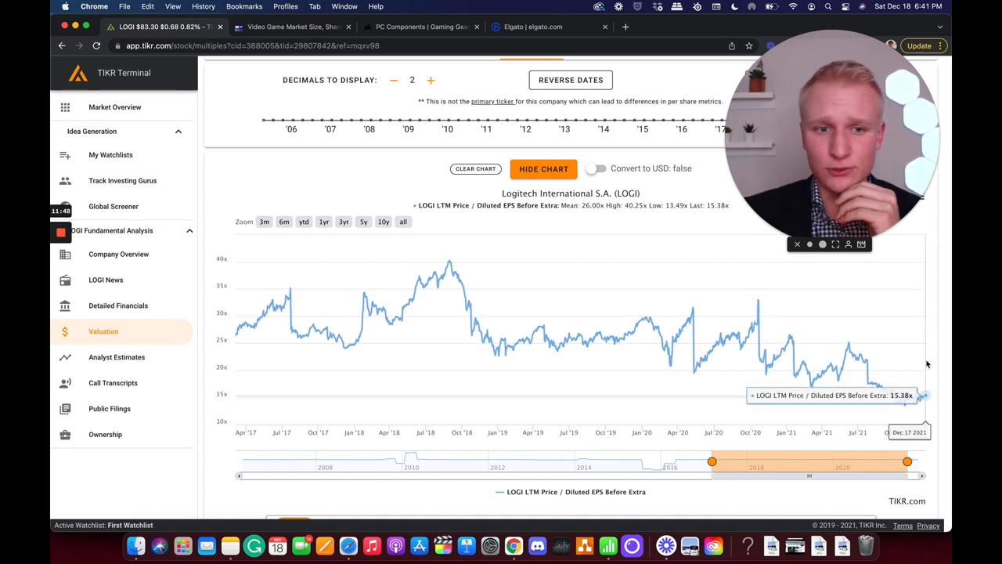
{"action": "mouse_move", "coordinate": [516, 348]}
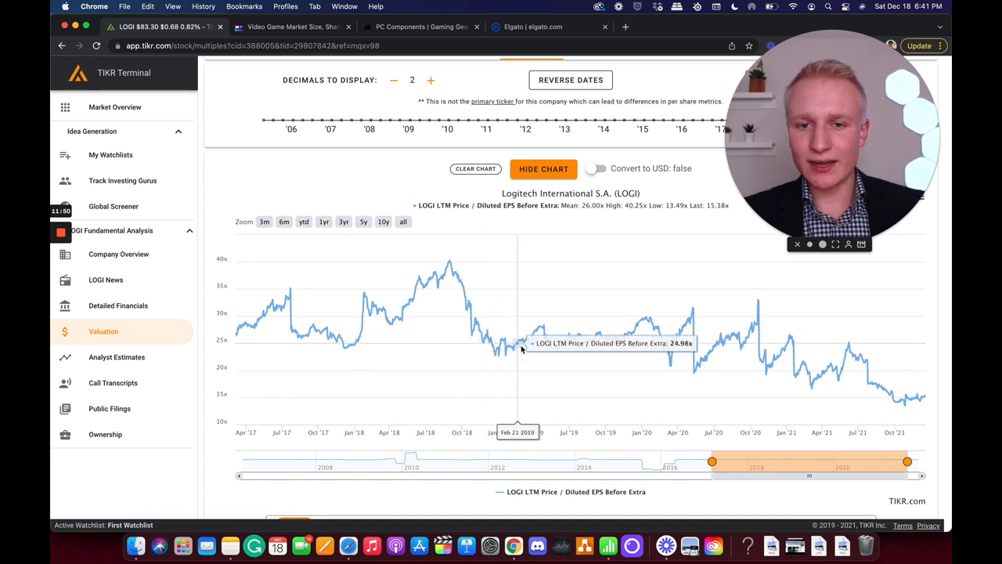
{"action": "mouse_move", "coordinate": [617, 343]}
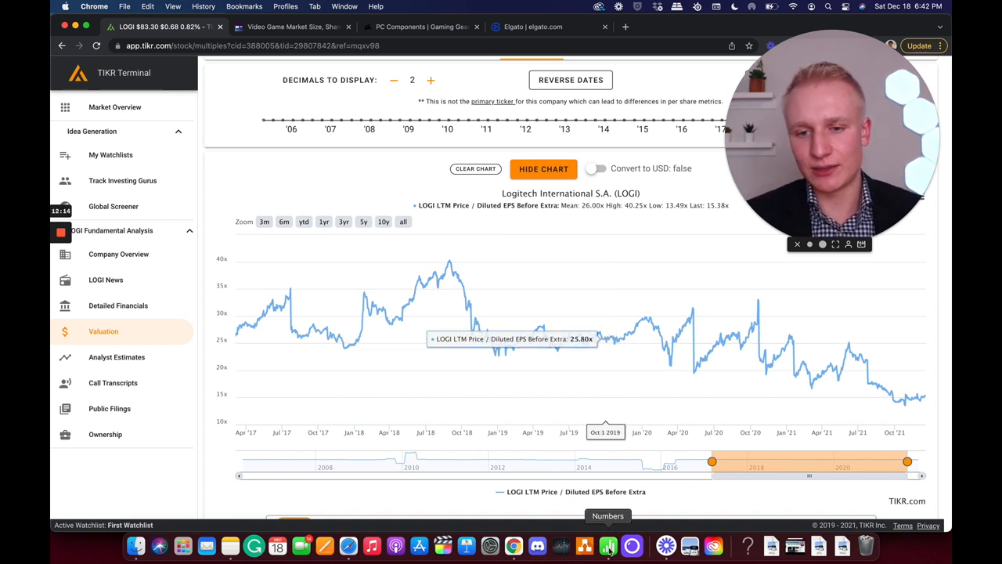
{"action": "left_click", "coordinate": [608, 545]}
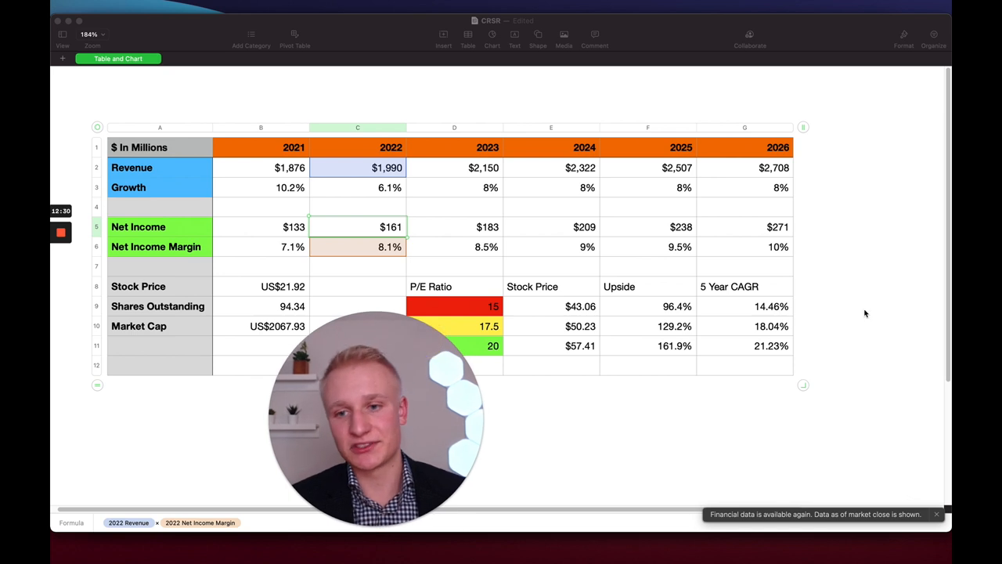
{"action": "mouse_move", "coordinate": [404, 238]}
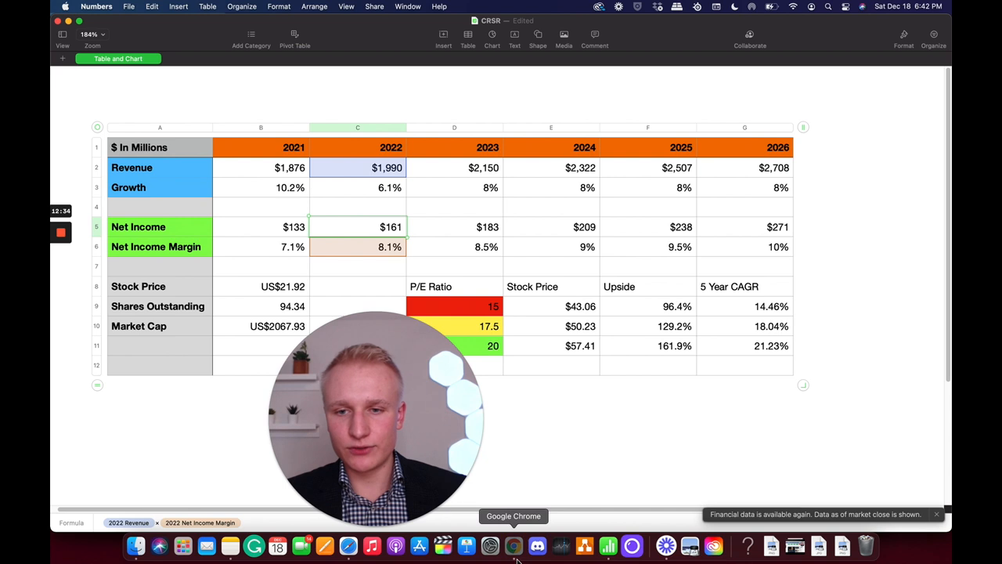
{"action": "left_click", "coordinate": [513, 545]}
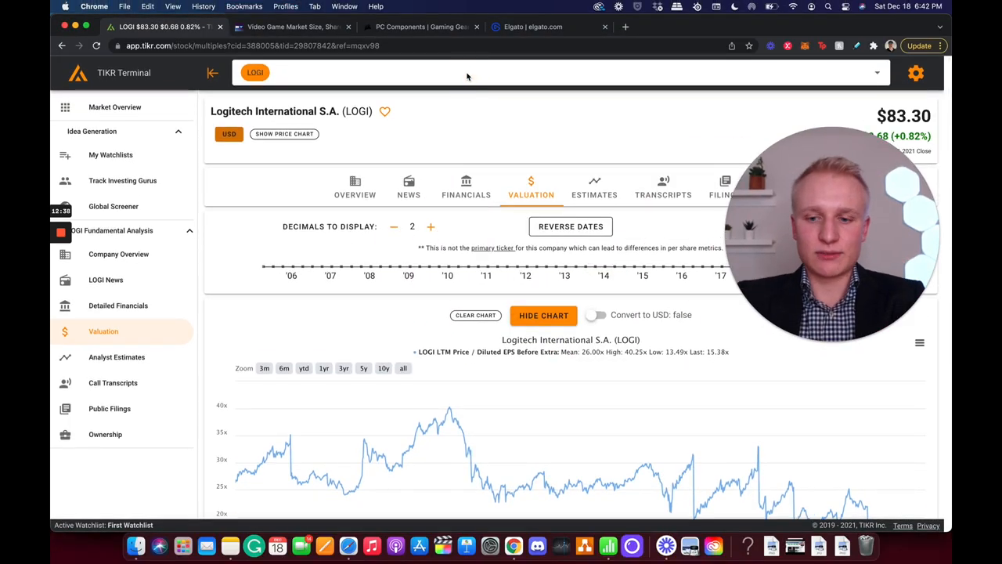
Step: Search 'crsr' in TIKR, load Corsair Gaming, and show its analyst forward estimates
{"action": "type", "text": "crsr"}
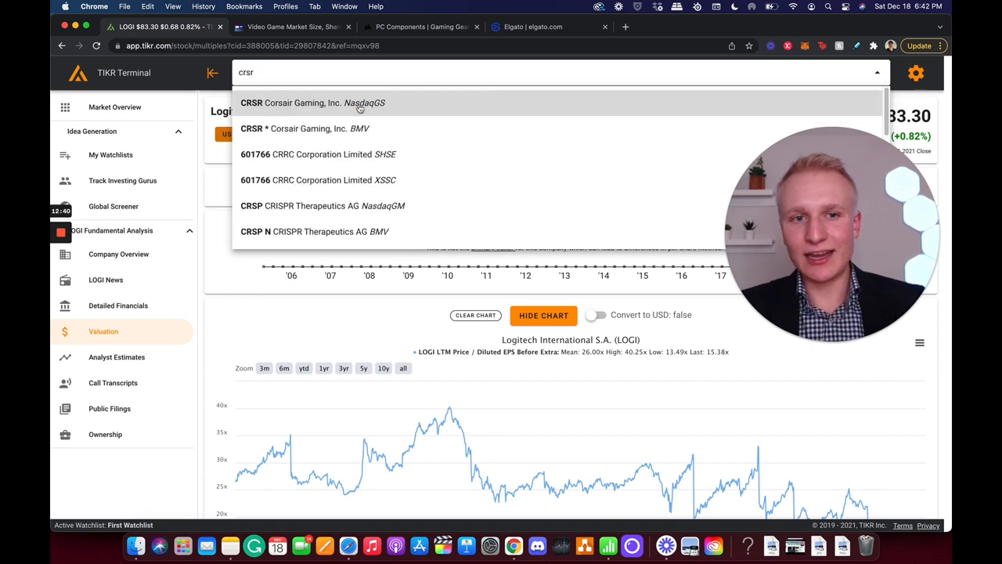
{"action": "left_click", "coordinate": [313, 103]}
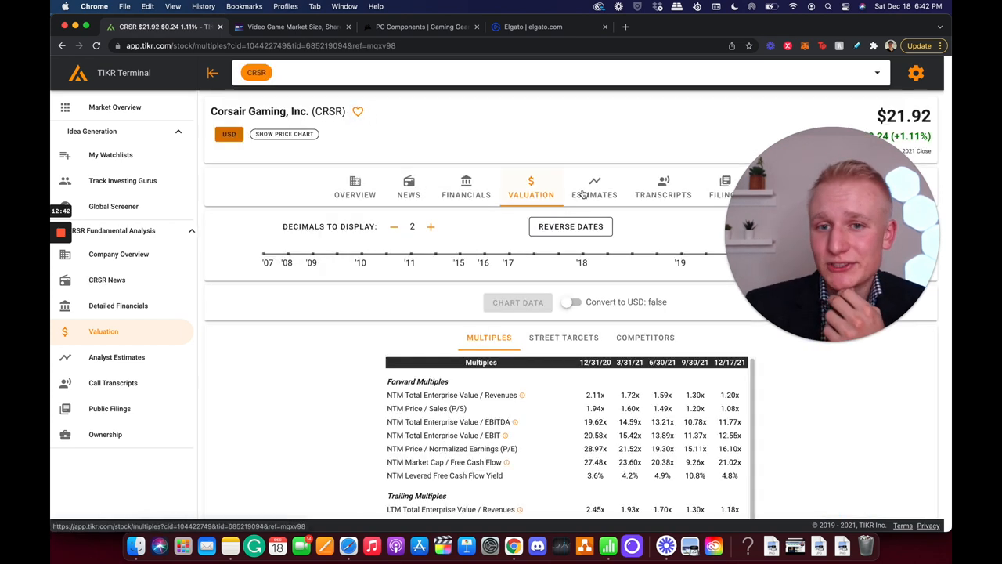
{"action": "left_click", "coordinate": [595, 188]}
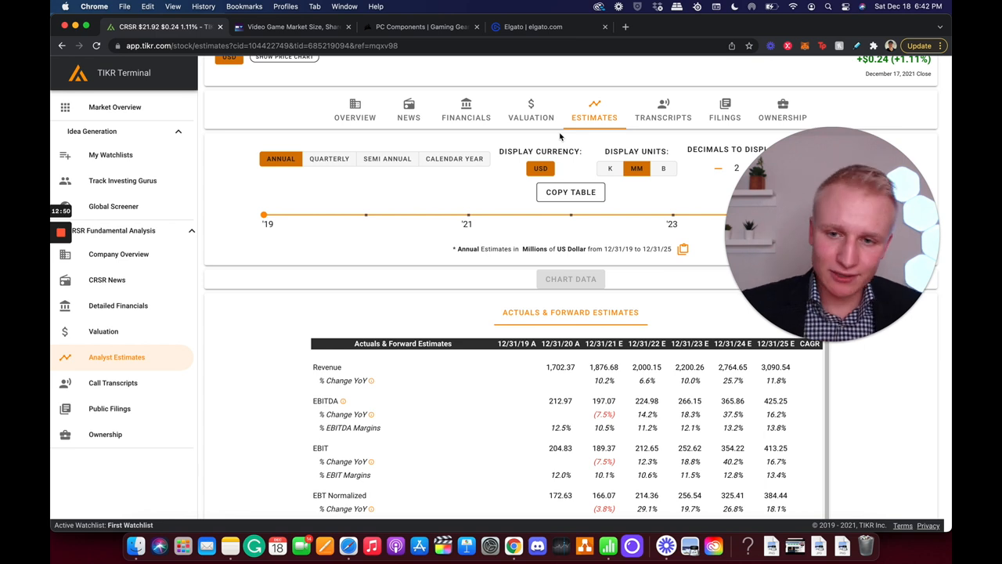
{"action": "scroll", "scroll_direction": "down", "scroll_amount": 3}
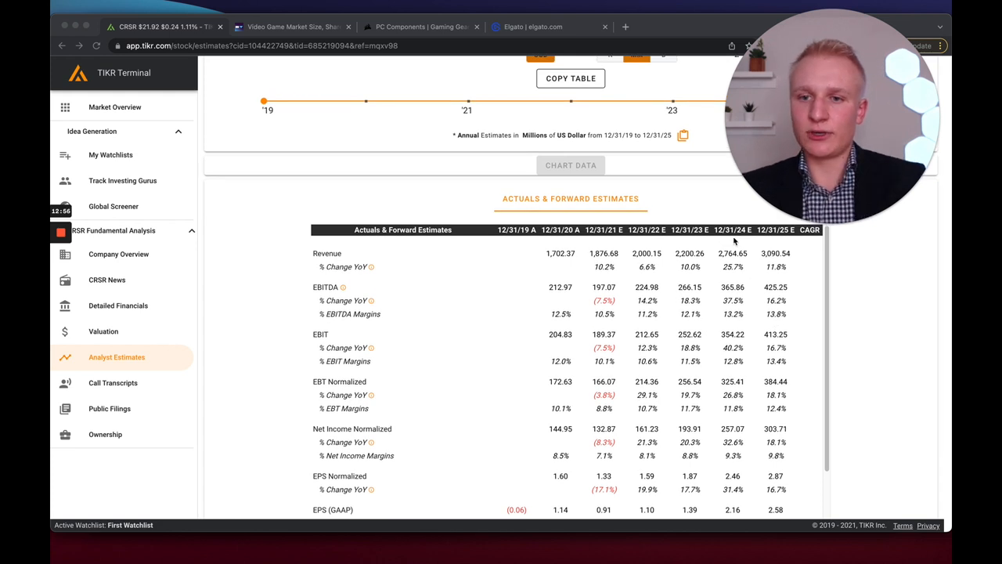
{"action": "mouse_move", "coordinate": [714, 276]}
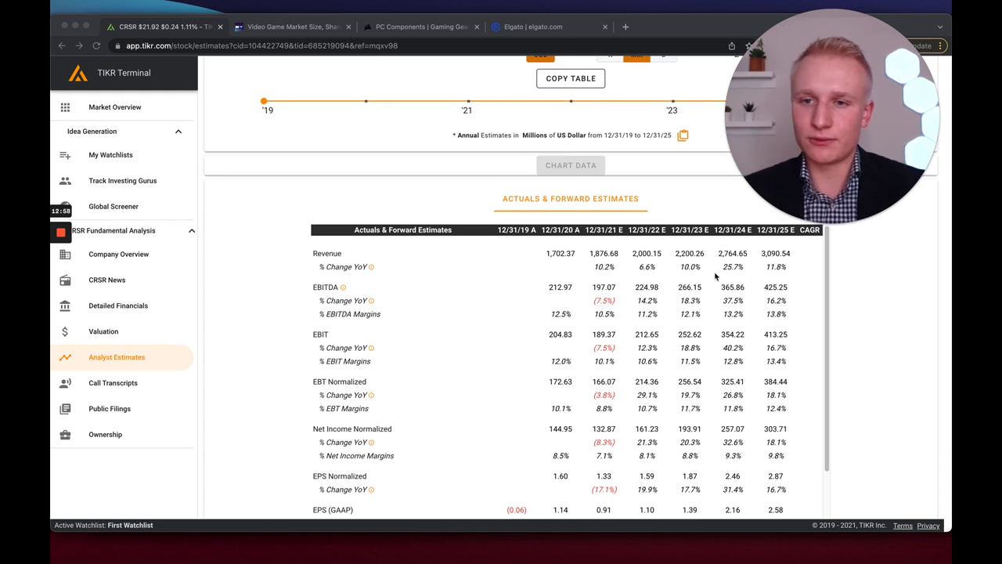
{"action": "mouse_move", "coordinate": [810, 267]}
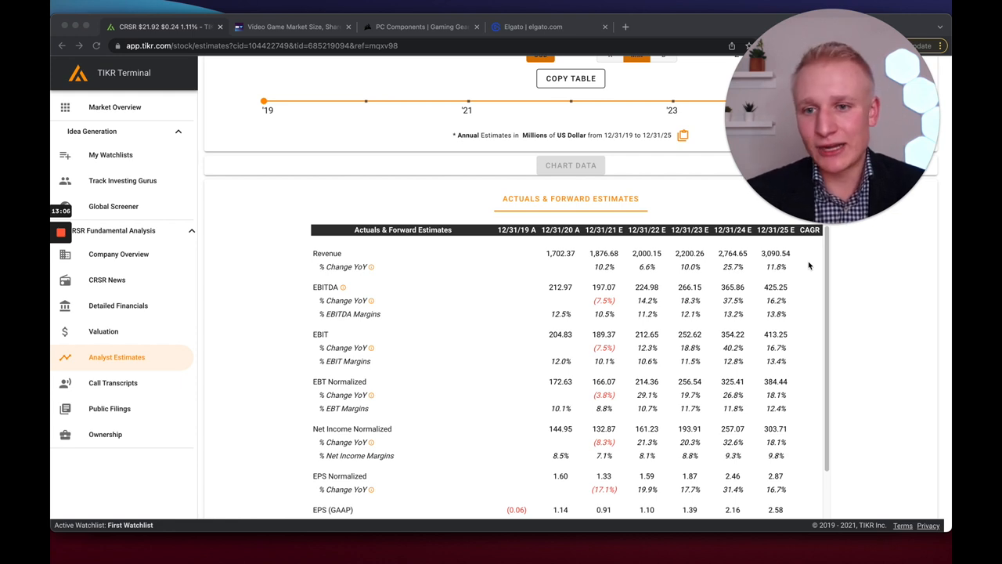
{"action": "mouse_move", "coordinate": [728, 253]}
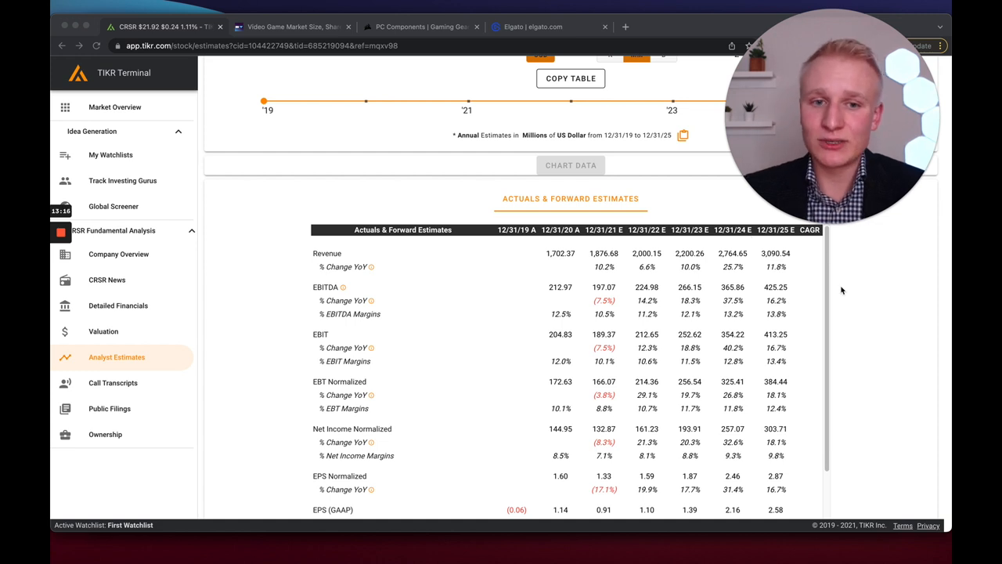
{"action": "scroll", "scroll_direction": "down", "scroll_amount": 3}
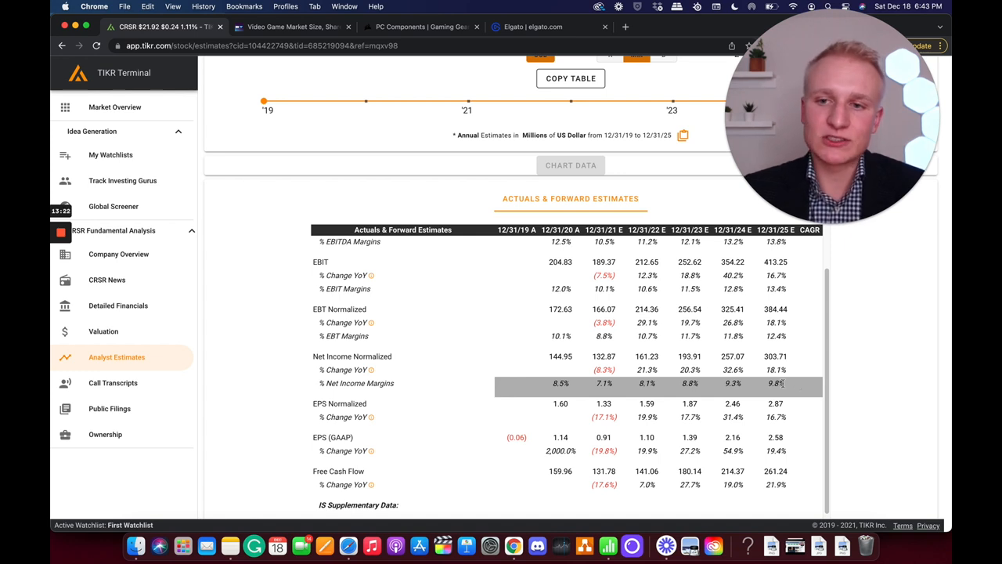
{"action": "mouse_move", "coordinate": [797, 385]}
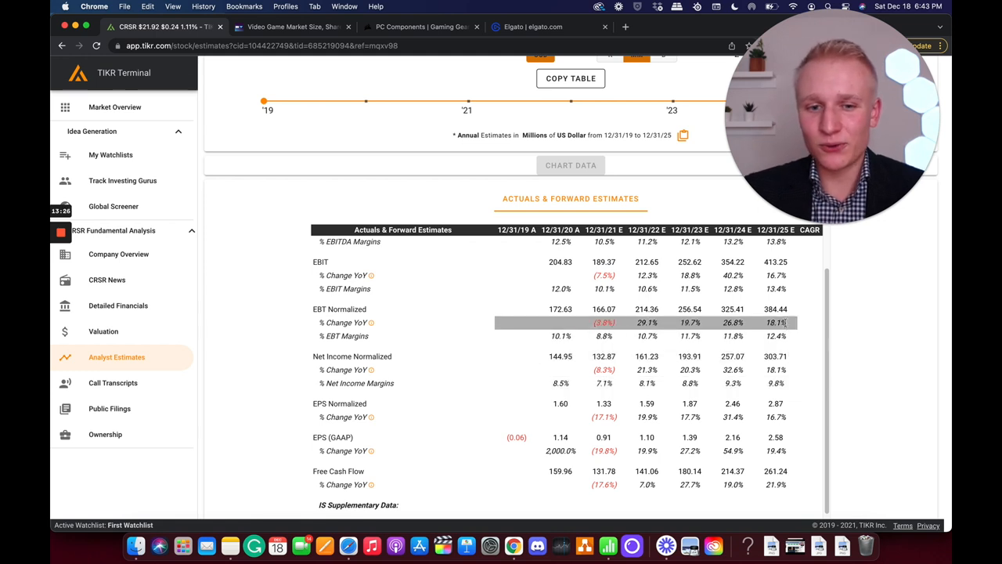
{"action": "scroll", "scroll_direction": "down", "scroll_amount": 3}
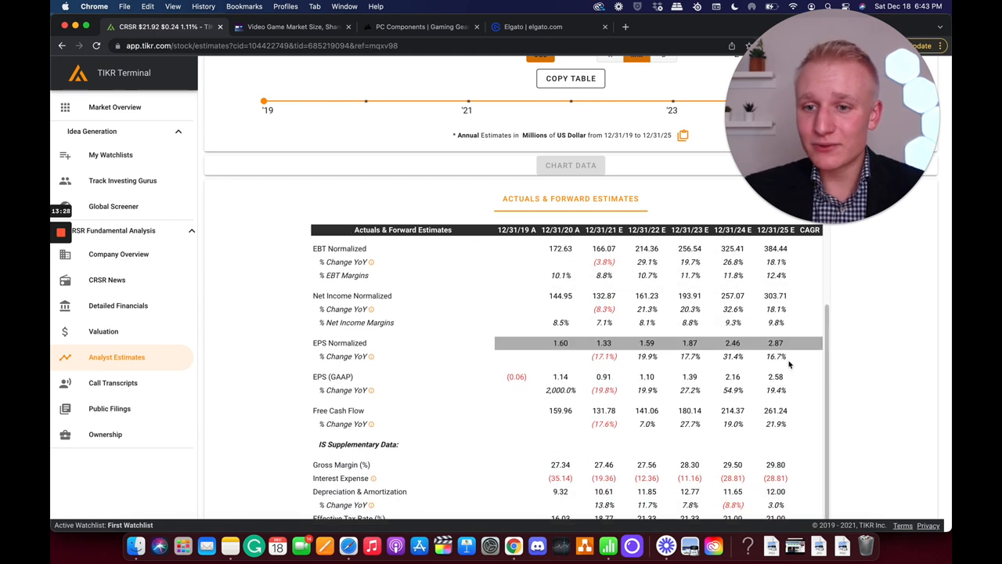
{"action": "scroll", "scroll_direction": "down", "scroll_amount": 3}
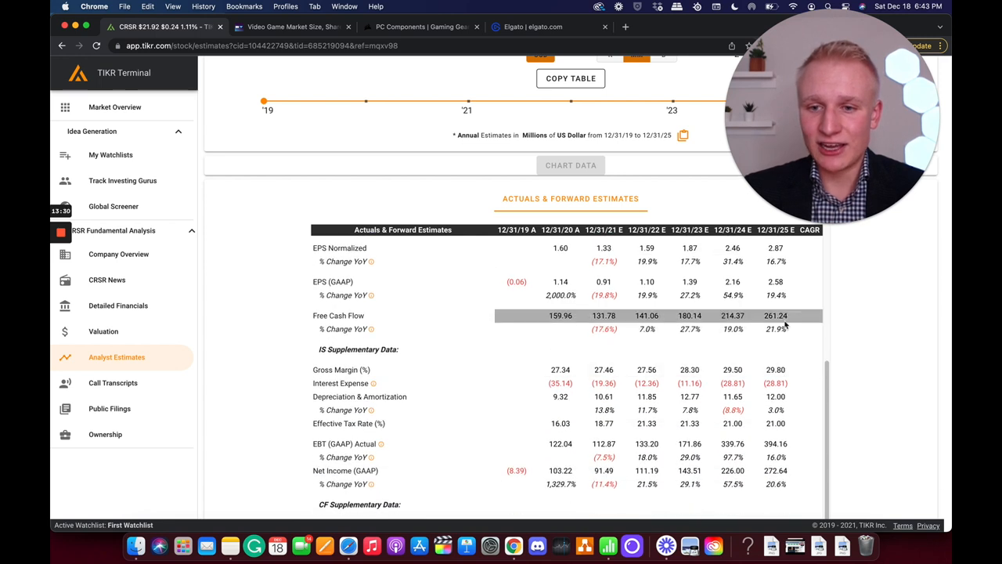
{"action": "scroll", "scroll_direction": "up", "scroll_amount": 3}
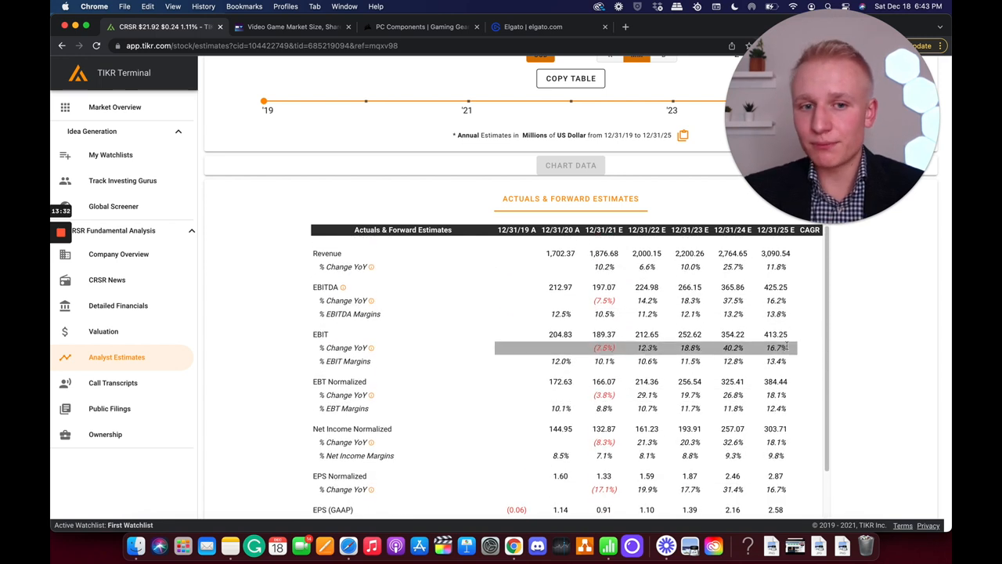
{"action": "mouse_move", "coordinate": [867, 360]}
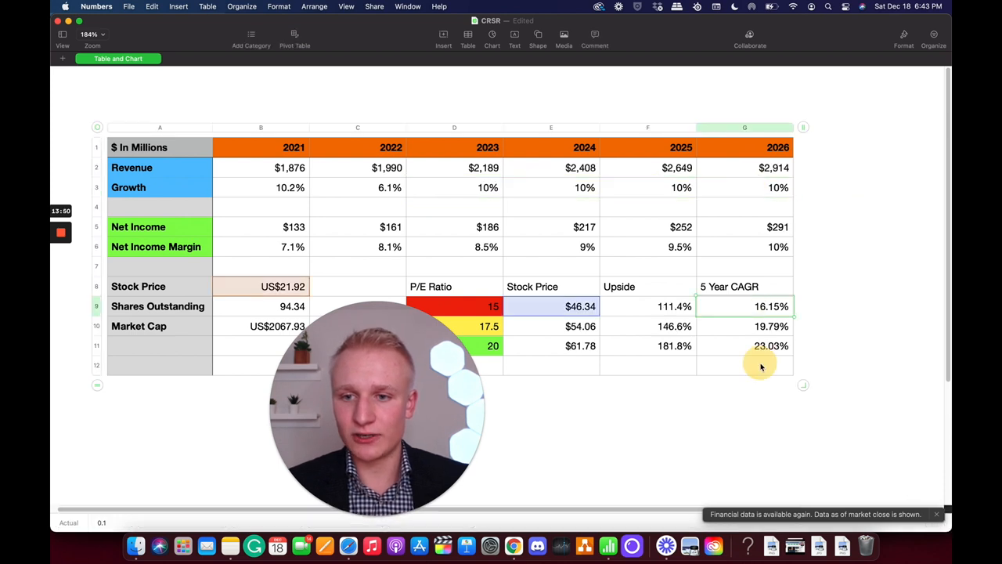
Step: Try an 11% 2026 net income margin in G6, then revert it to 10%
{"action": "left_click", "coordinate": [744, 248]}
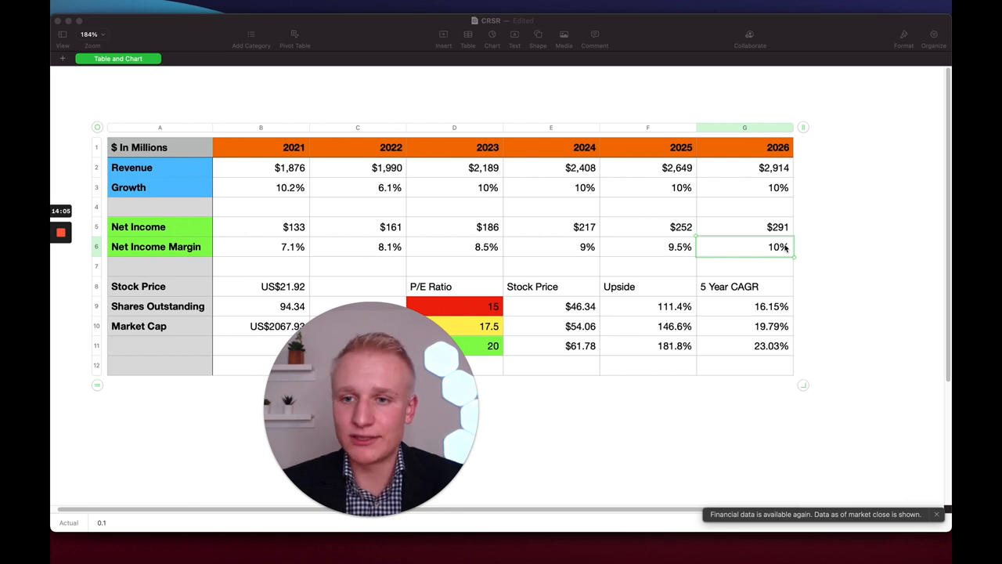
{"action": "mouse_move", "coordinate": [811, 253]}
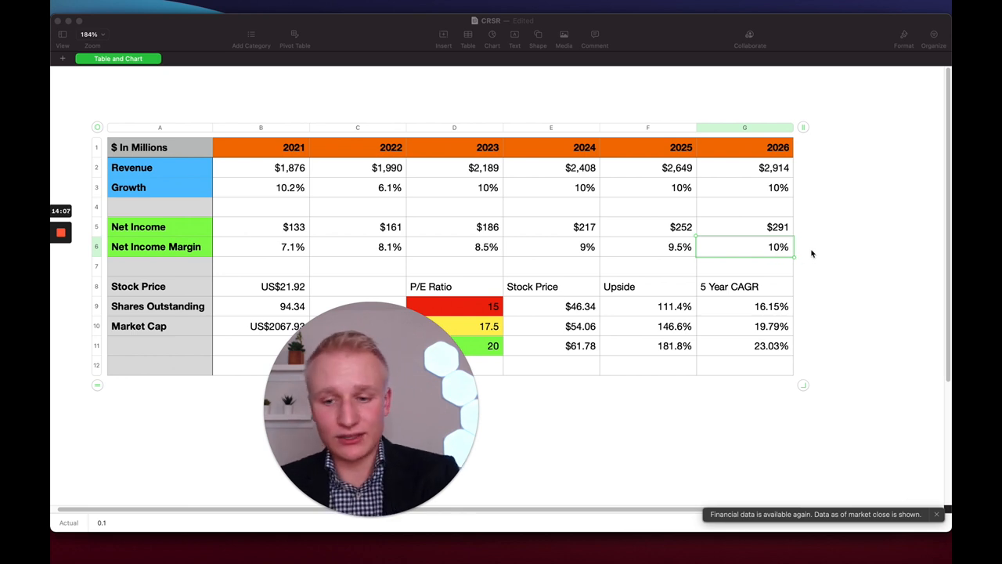
{"action": "type", "text": "11%"}
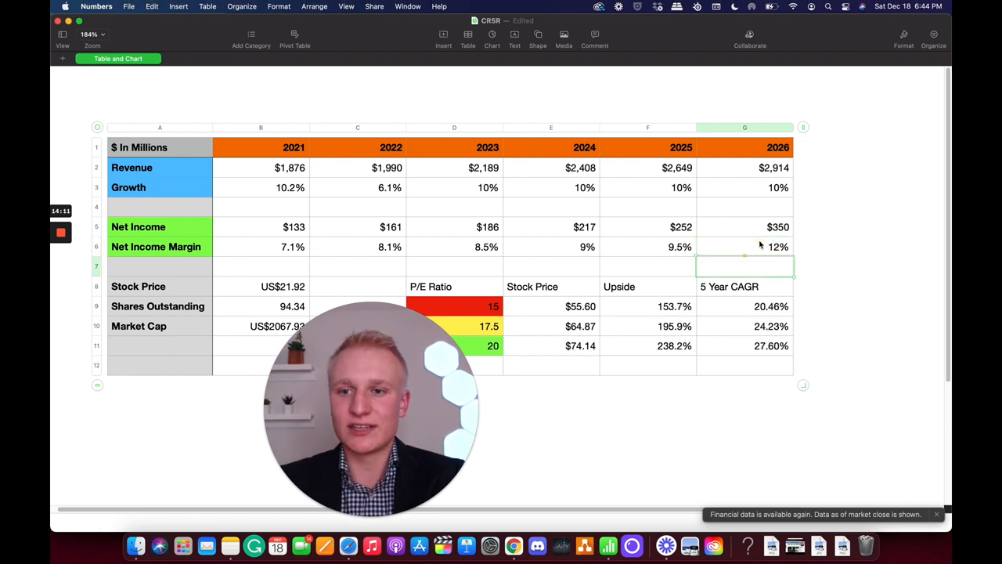
{"action": "left_click", "coordinate": [746, 247]}
{"action": "type", "text": "10"}
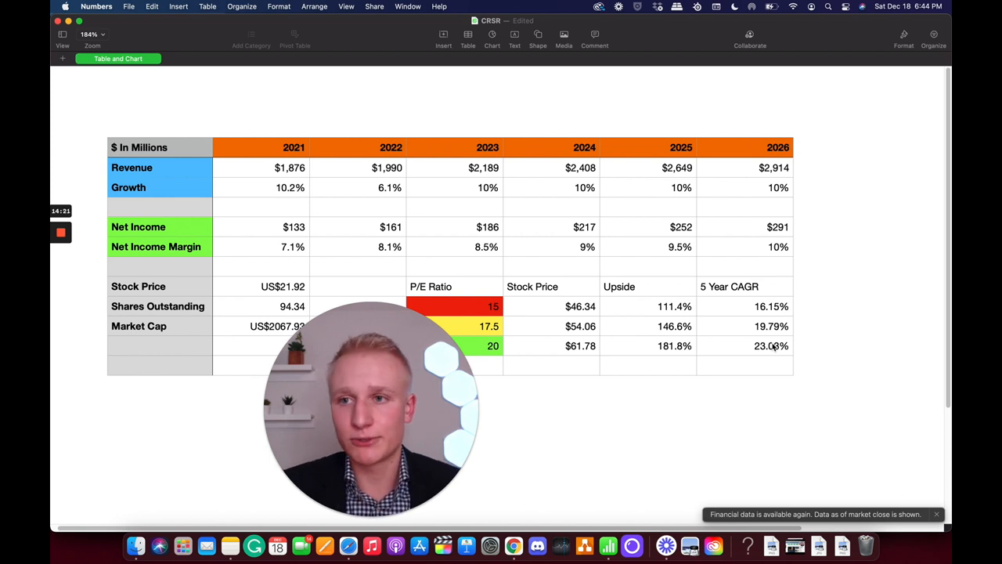
{"action": "mouse_move", "coordinate": [513, 545]}
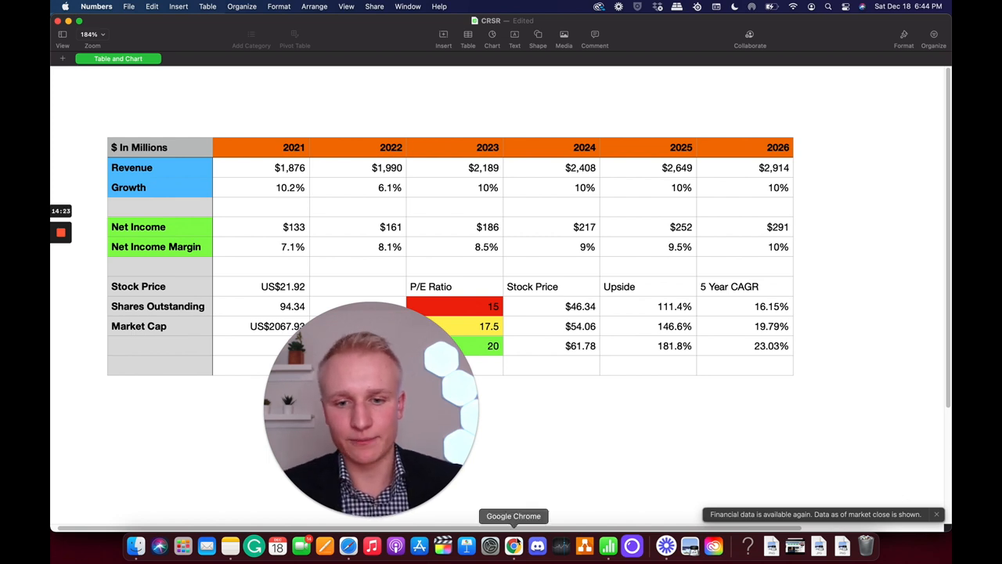
Step: Switch back to Corsair's TIKR Estimates page and show its one-year share price chart
{"action": "left_click", "coordinate": [514, 545]}
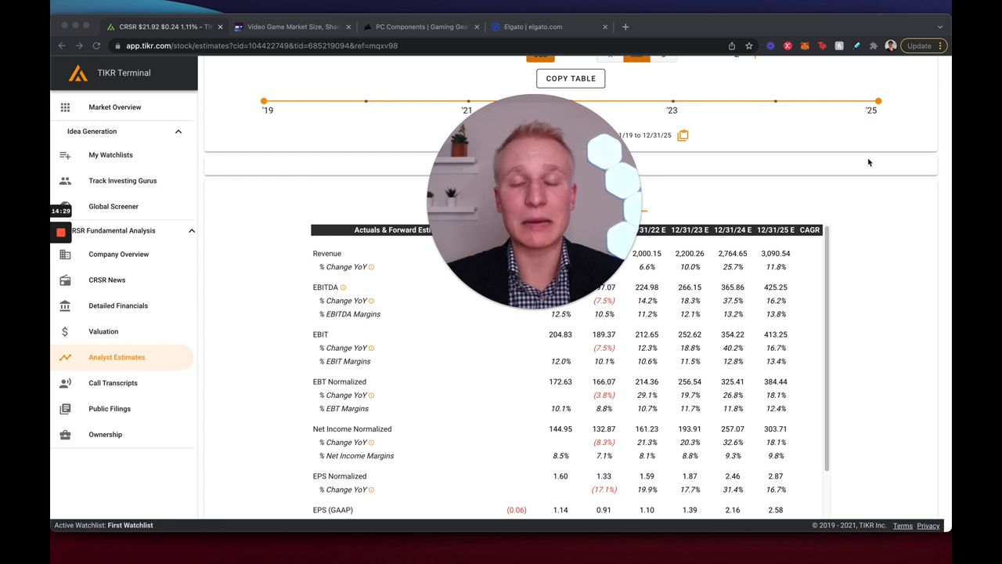
{"action": "scroll", "scroll_direction": "up", "scroll_amount": 3}
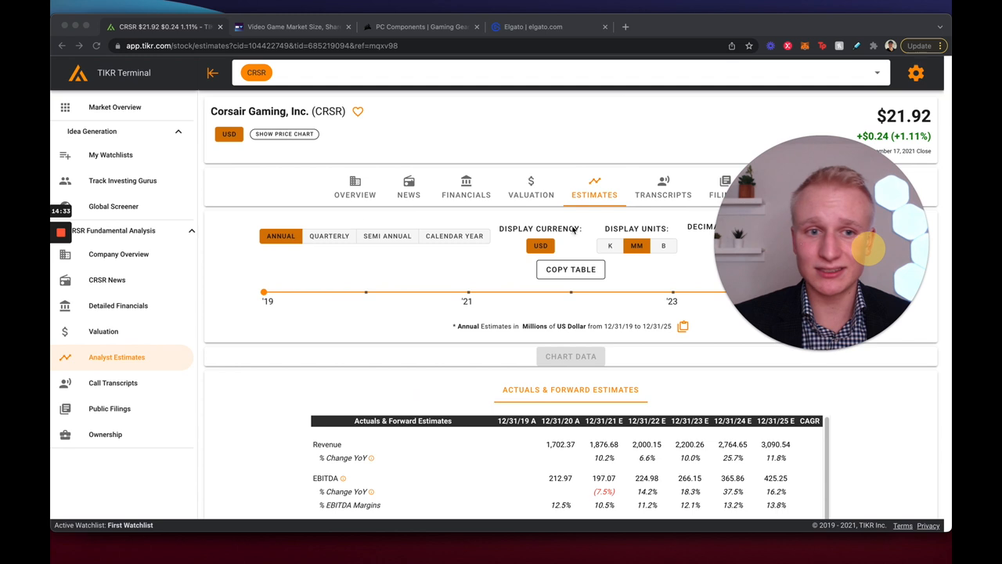
{"action": "left_click", "coordinate": [283, 134]}
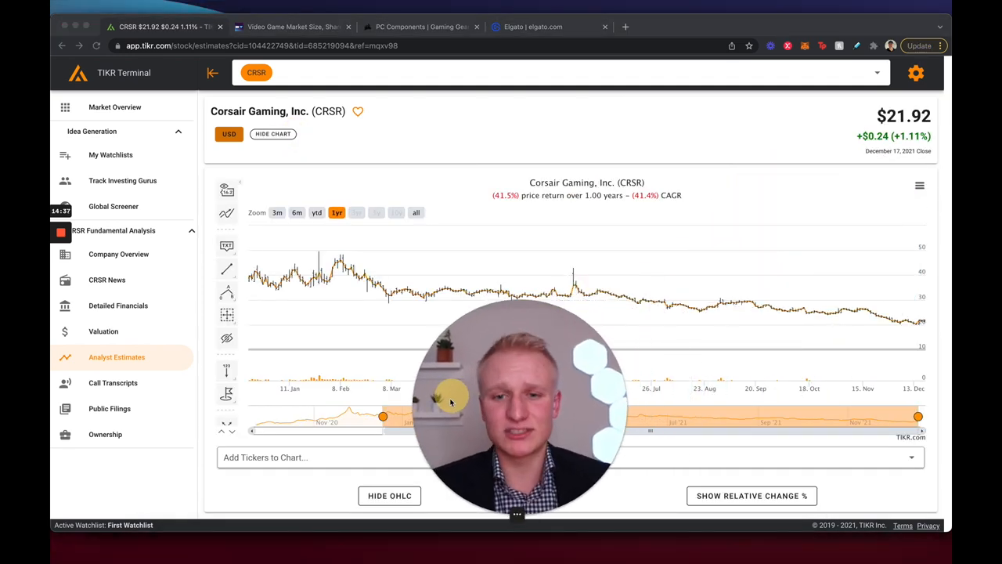
{"action": "mouse_move", "coordinate": [779, 293]}
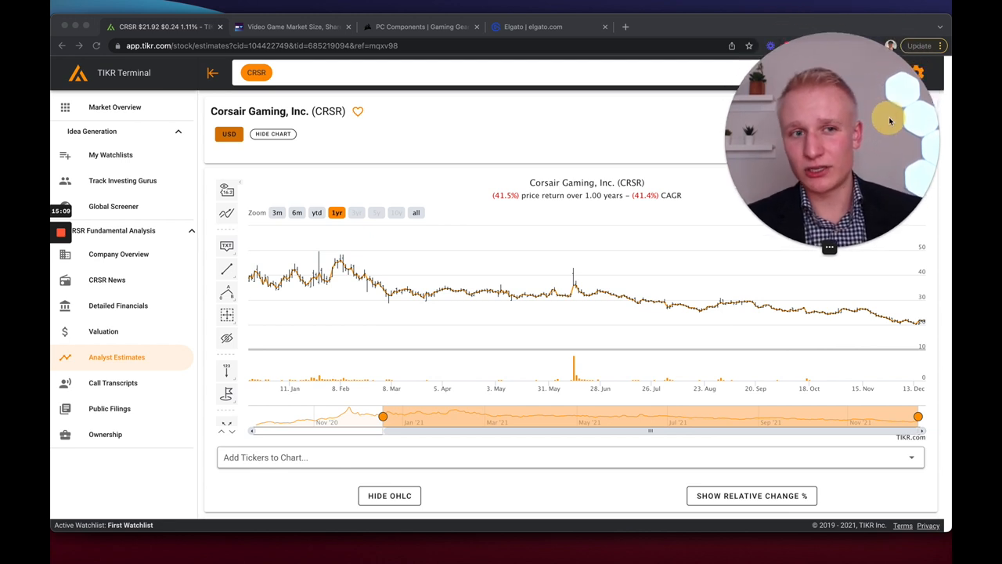
{"action": "mouse_move", "coordinate": [899, 34]}
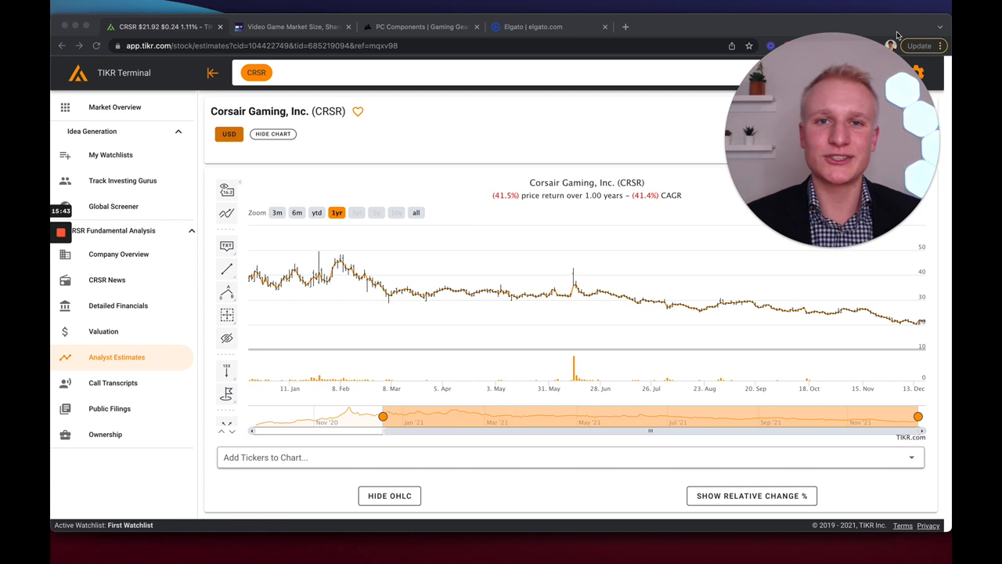
{"action": "left_click", "coordinate": [61, 231]}
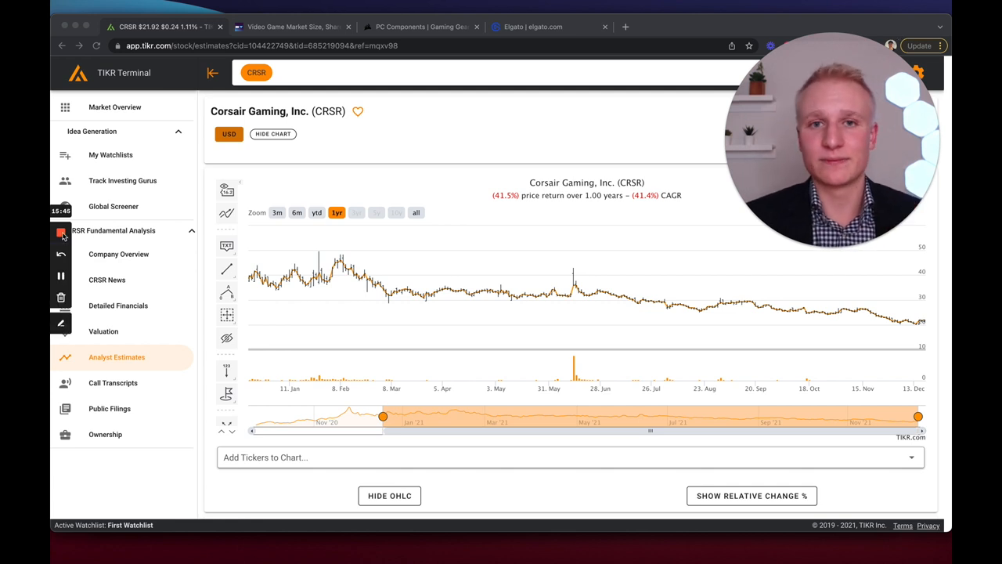